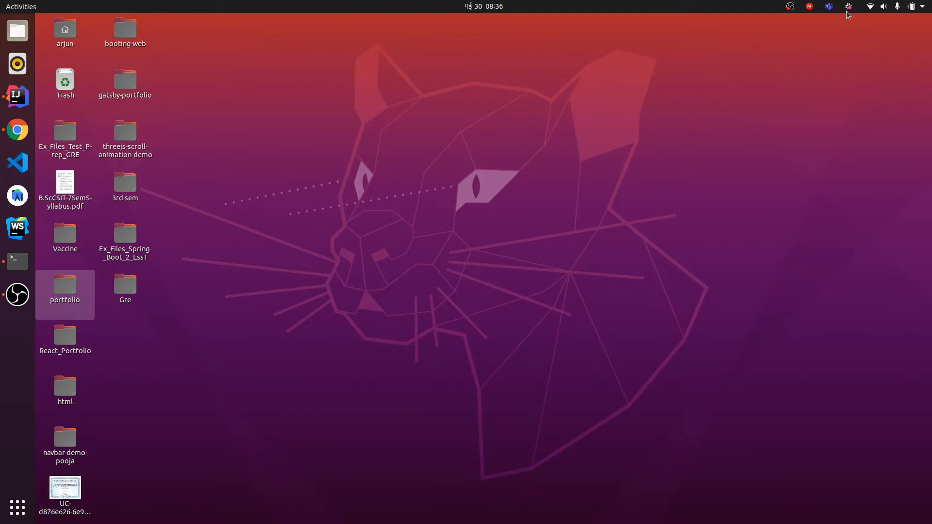
pyautogui.moveTo(575, 130)
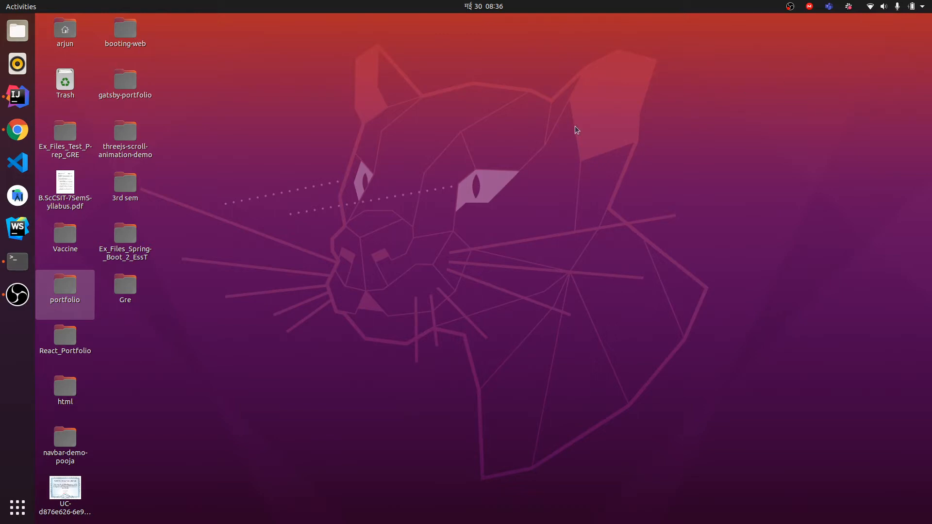
pyautogui.moveTo(440, 189)
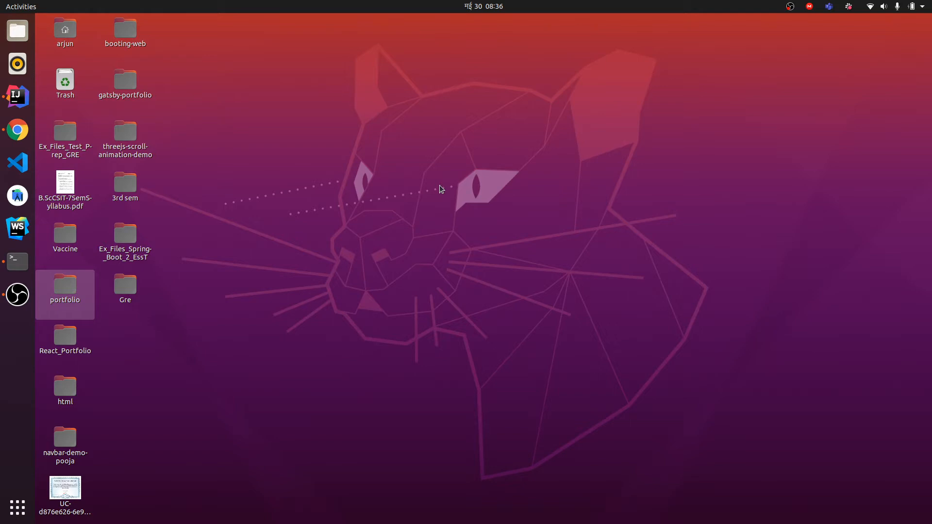
# Step: Log into the MySQL monitor as root from a new terminal (mysql -u root -p)
pyautogui.click(17, 261)
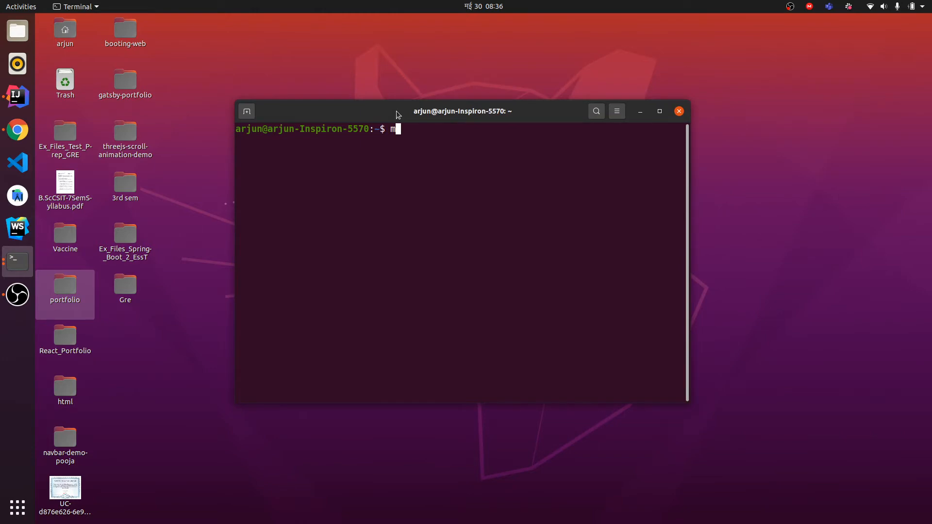
pyautogui.write('ysql -u r')
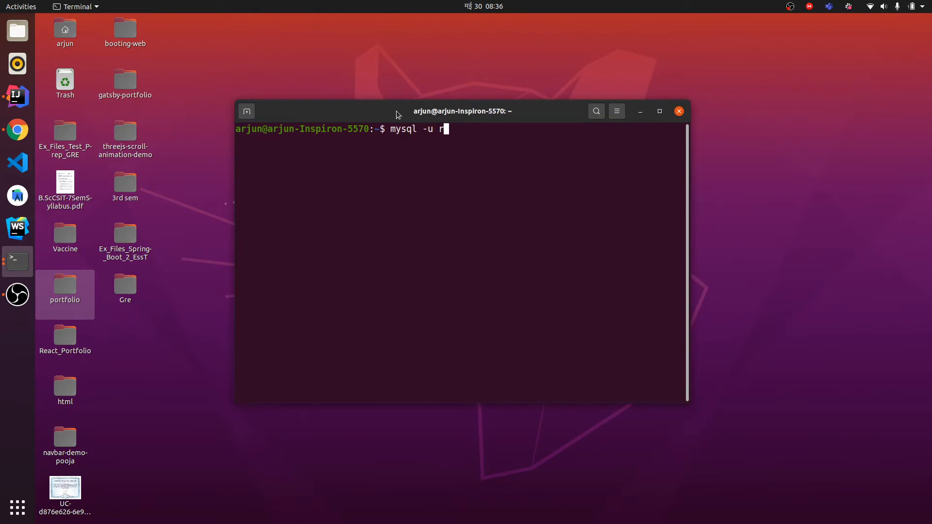
pyautogui.write('oot -p')
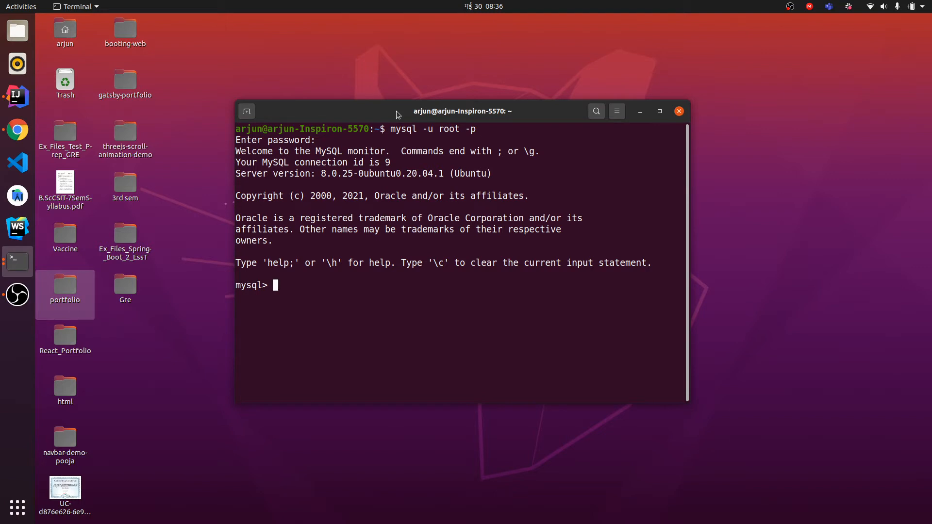
# Step: Create a new database named demo
pyautogui.write('show')
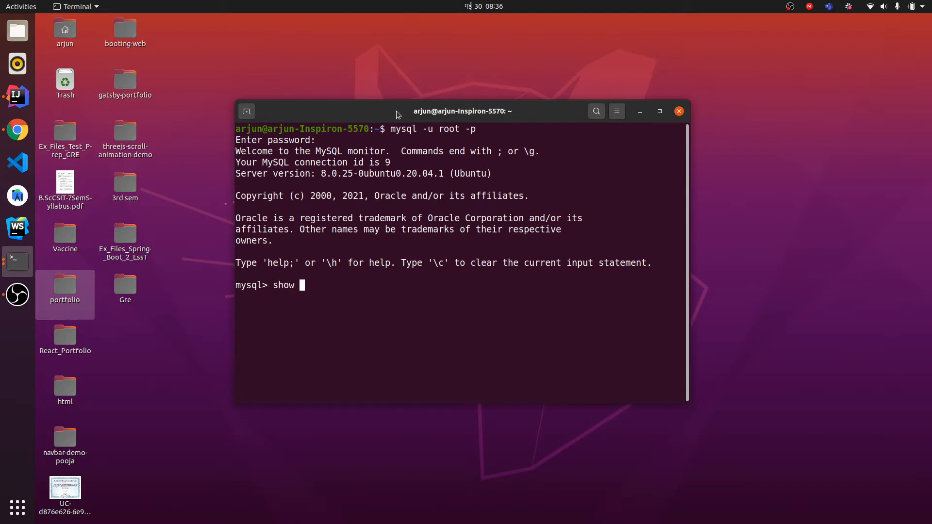
pyautogui.write('databases;')
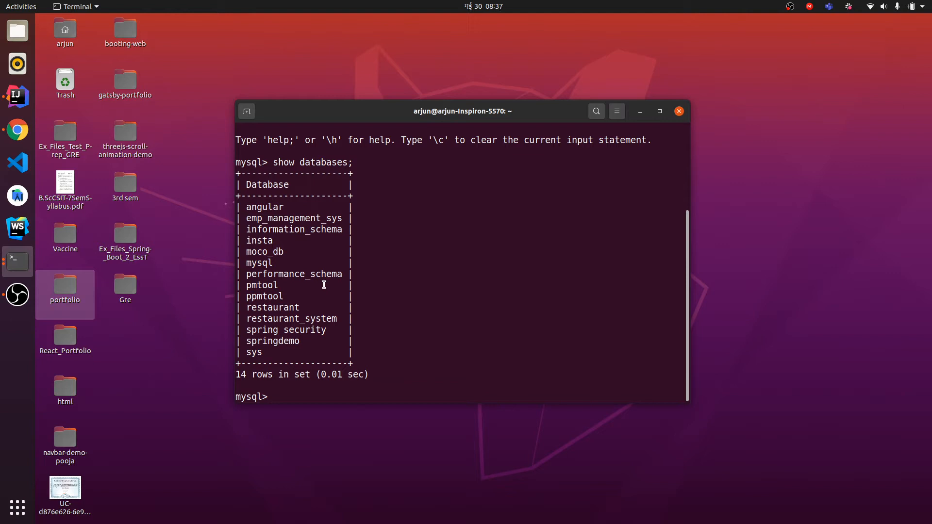
pyautogui.write('cre')
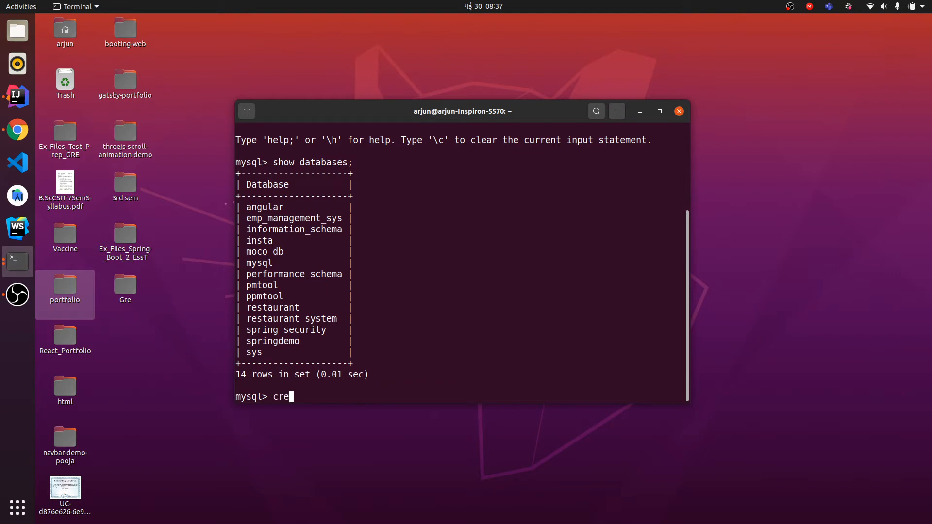
pyautogui.write('ate database')
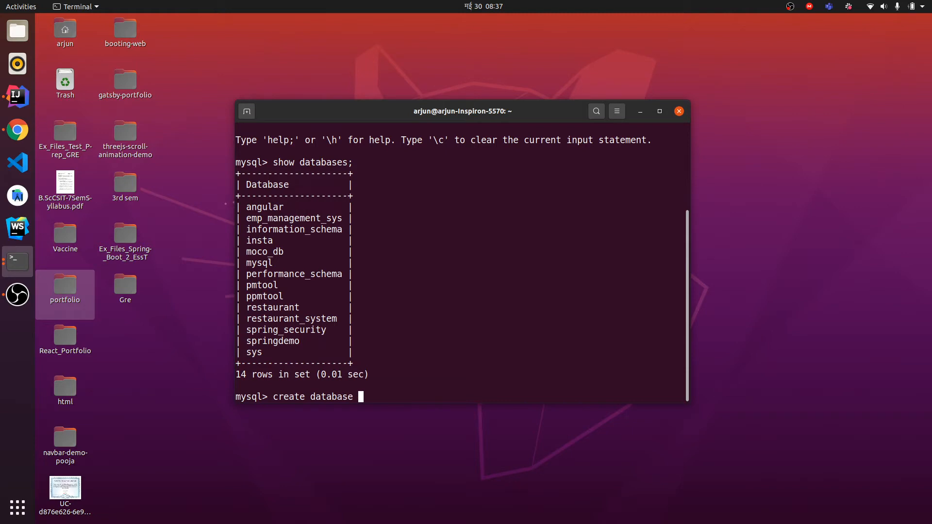
pyautogui.write('demo')
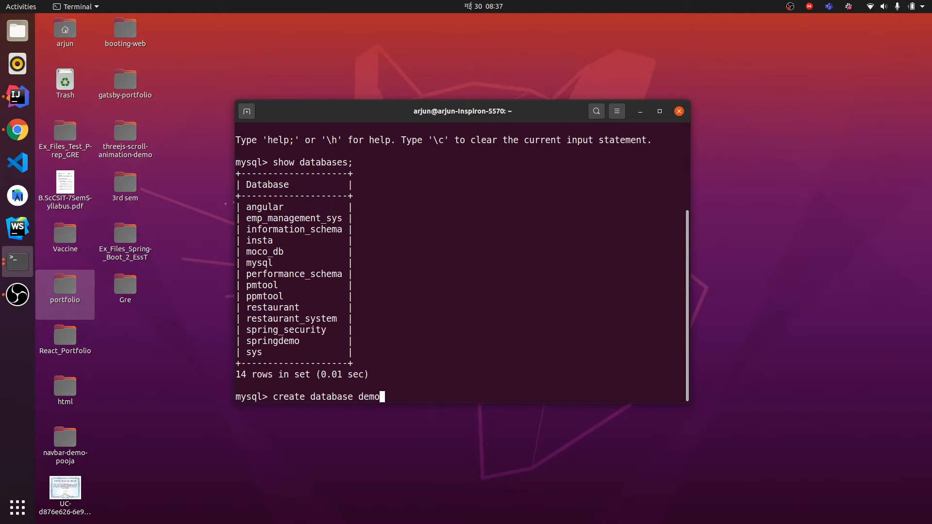
pyautogui.write(';')
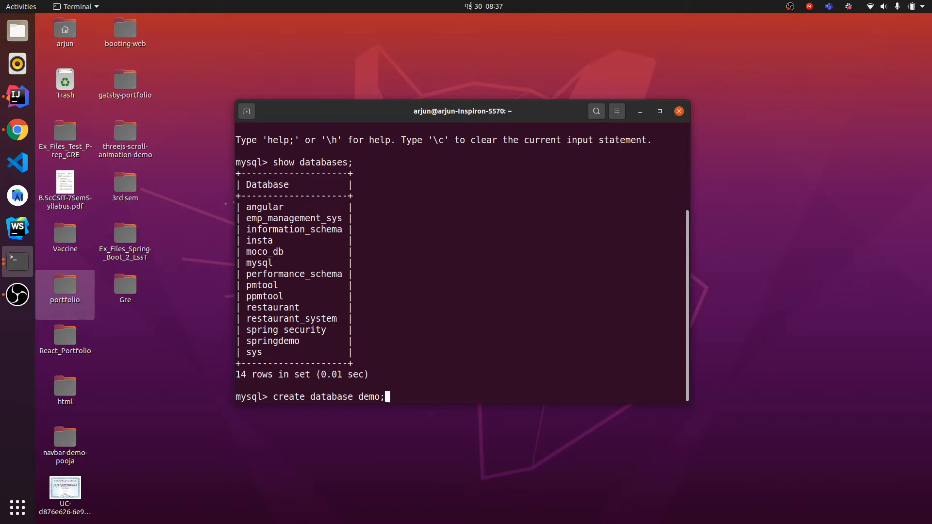
pyautogui.press('Return')
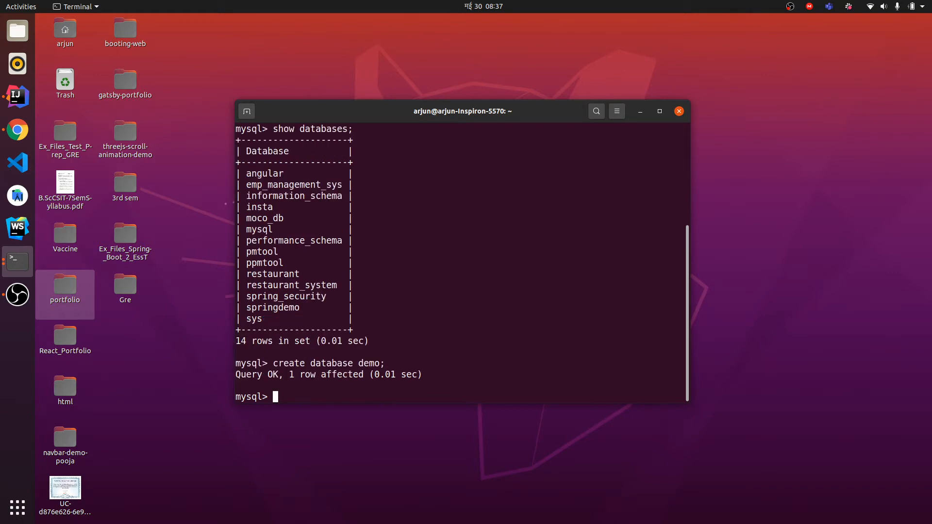
# Step: List the databases to confirm demo appears, then make demo the active database
pyautogui.write('show da')
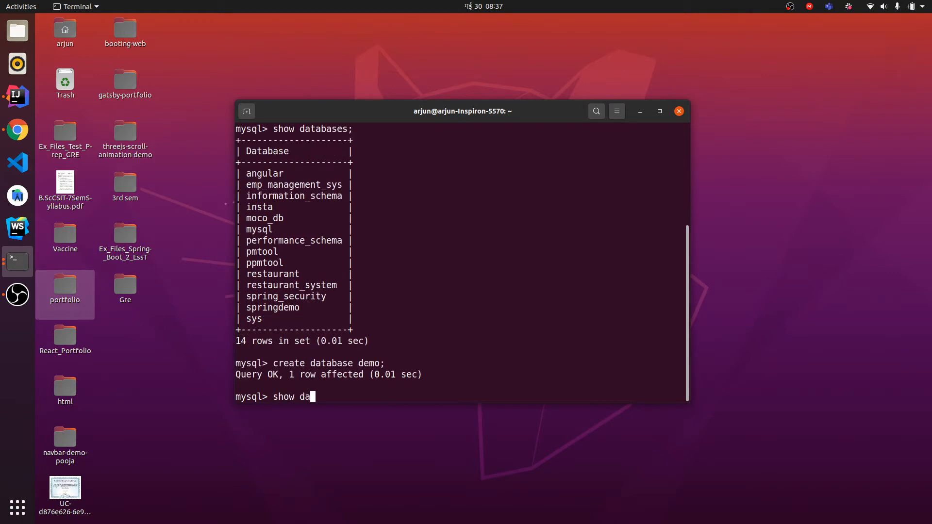
pyautogui.write('tabases;')
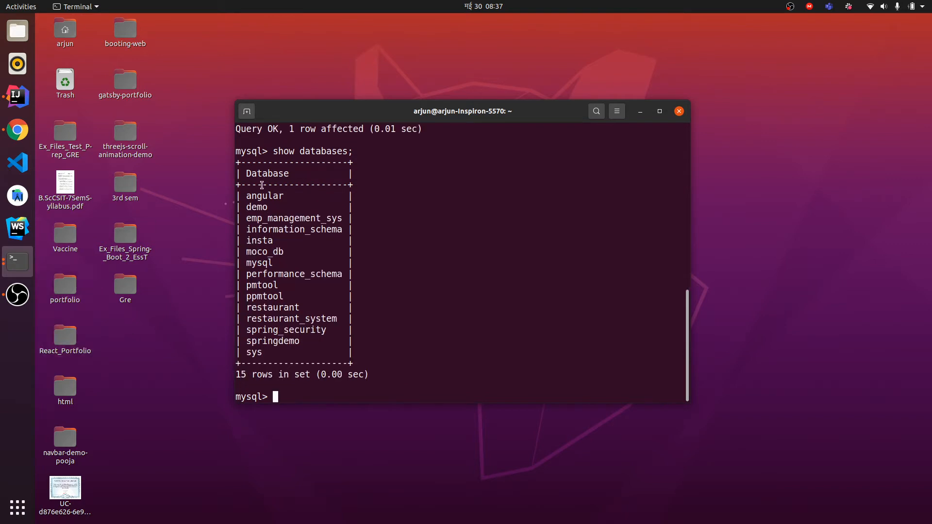
pyautogui.doubleClick(255, 207)
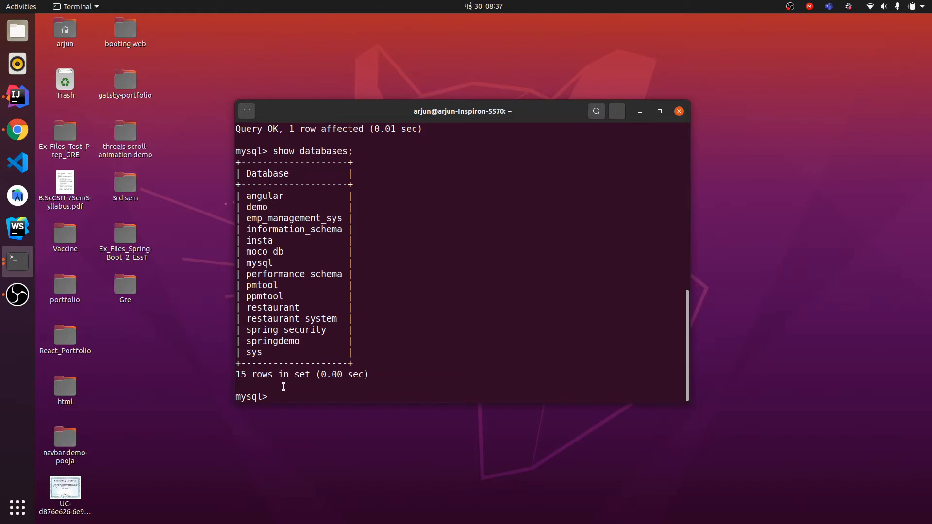
pyautogui.write('use demo;')
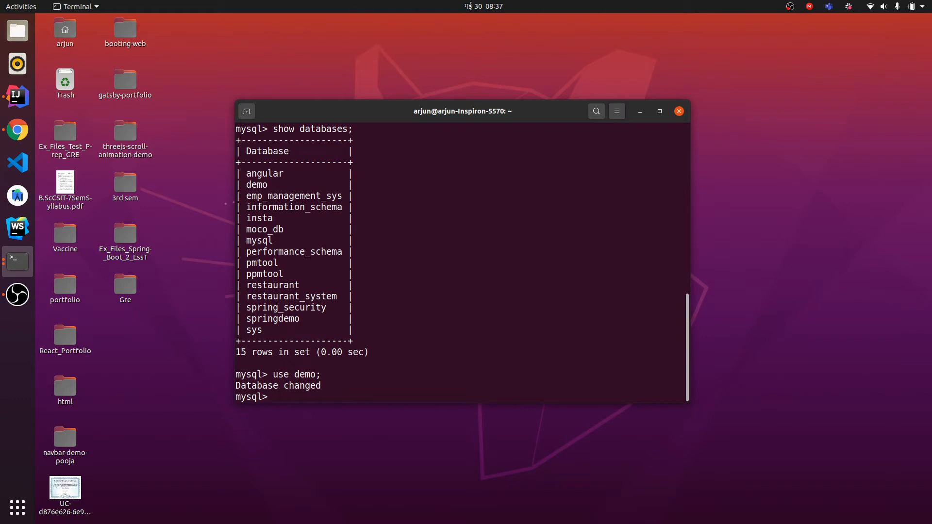
# Step: Begin the detail table definition with an id int(20) column
pyautogui.write('create')
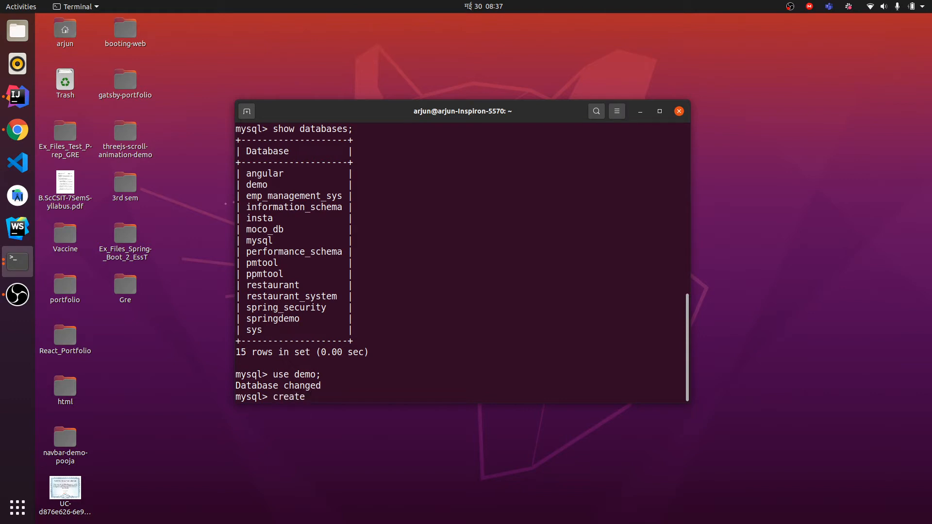
pyautogui.write('tab')
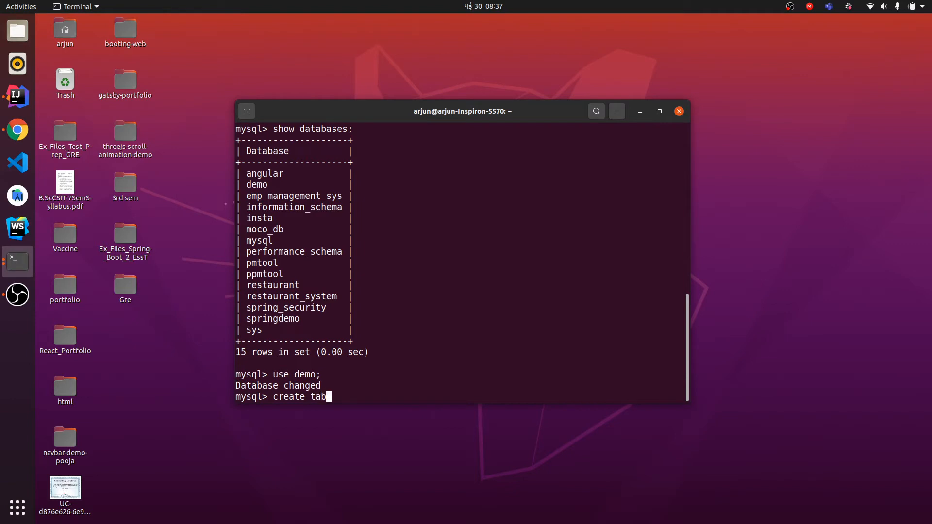
pyautogui.write('le')
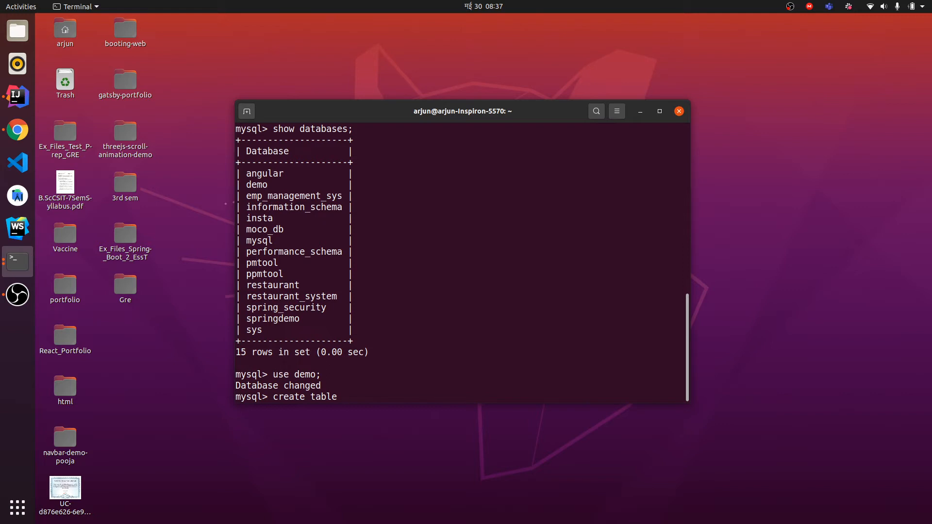
pyautogui.write('d')
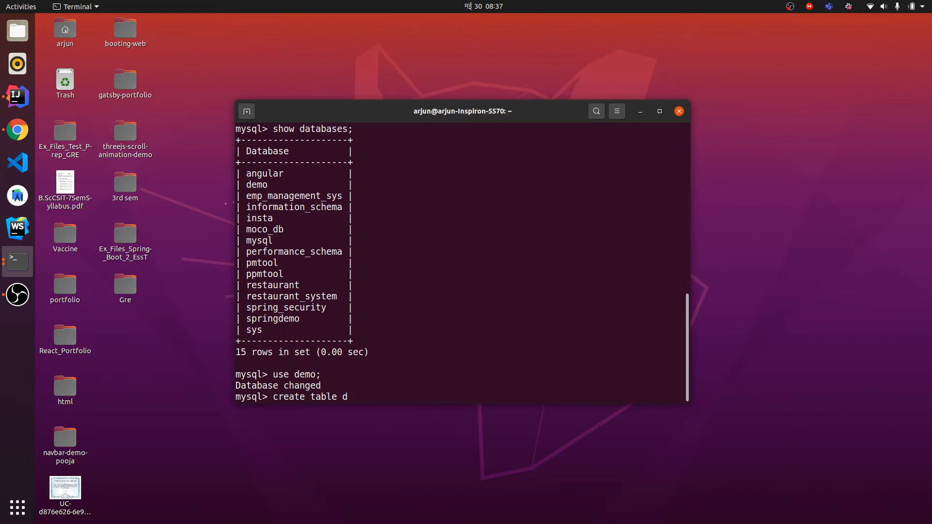
pyautogui.write('etail')
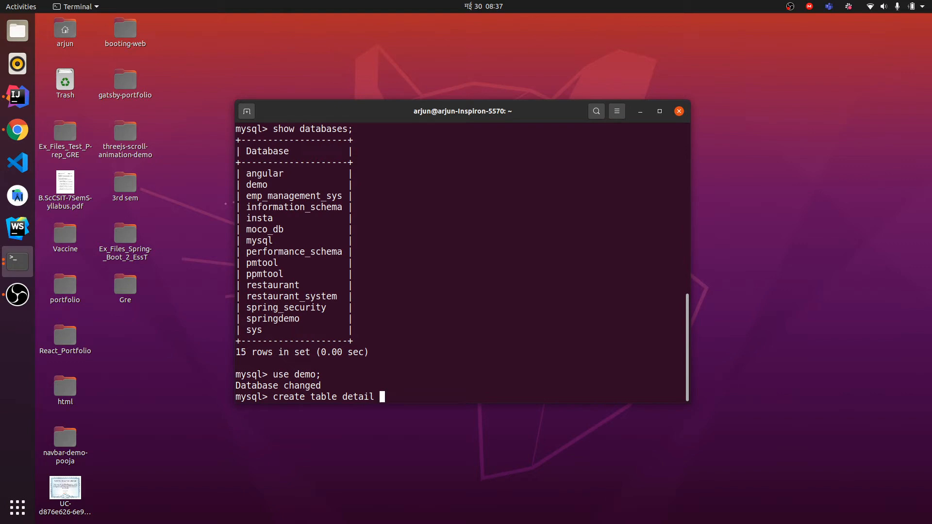
pyautogui.write('(')
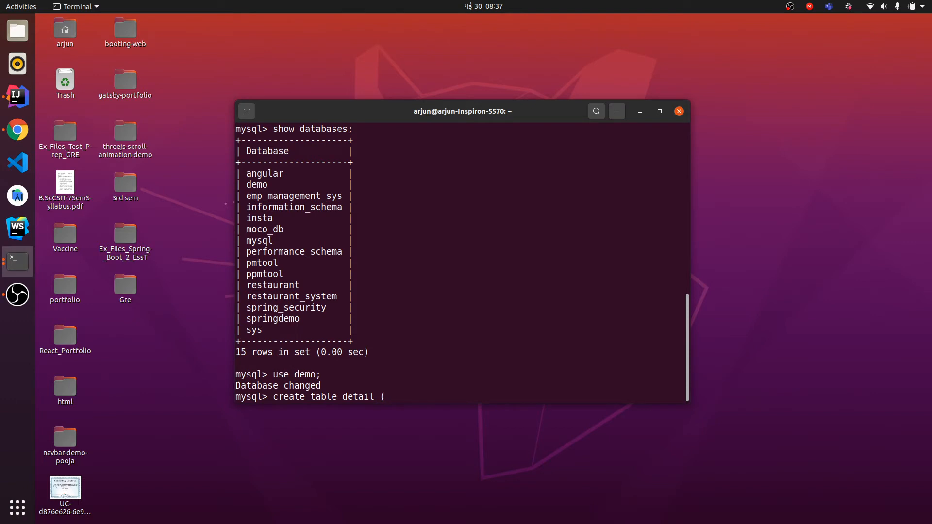
pyautogui.write('name')
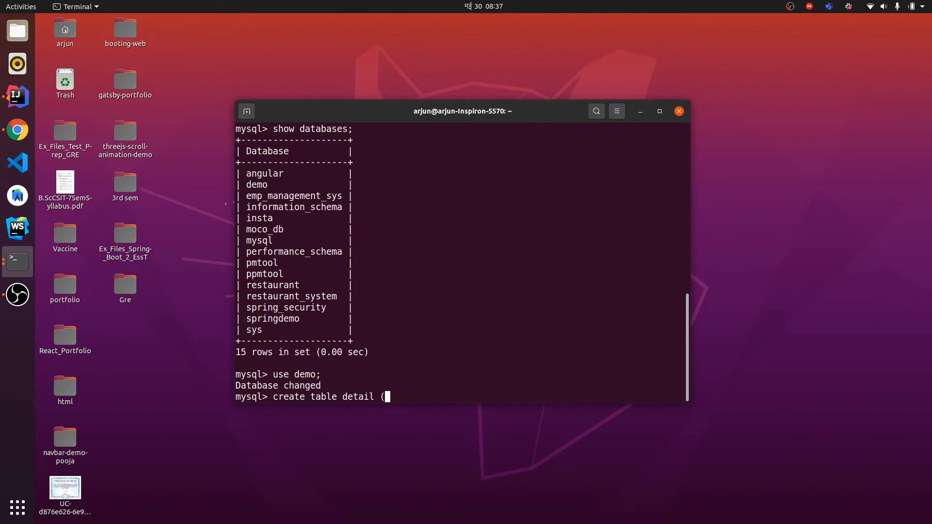
pyautogui.write('id')
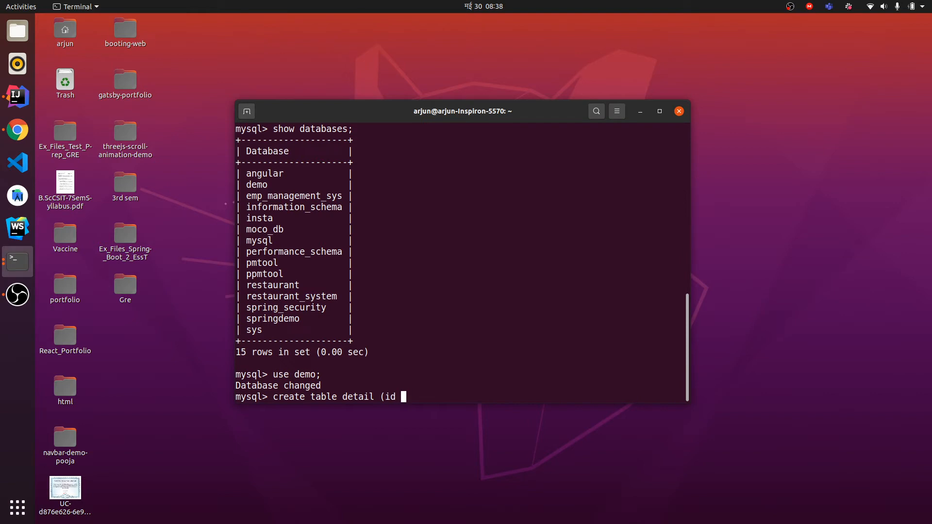
pyautogui.write('int(20')
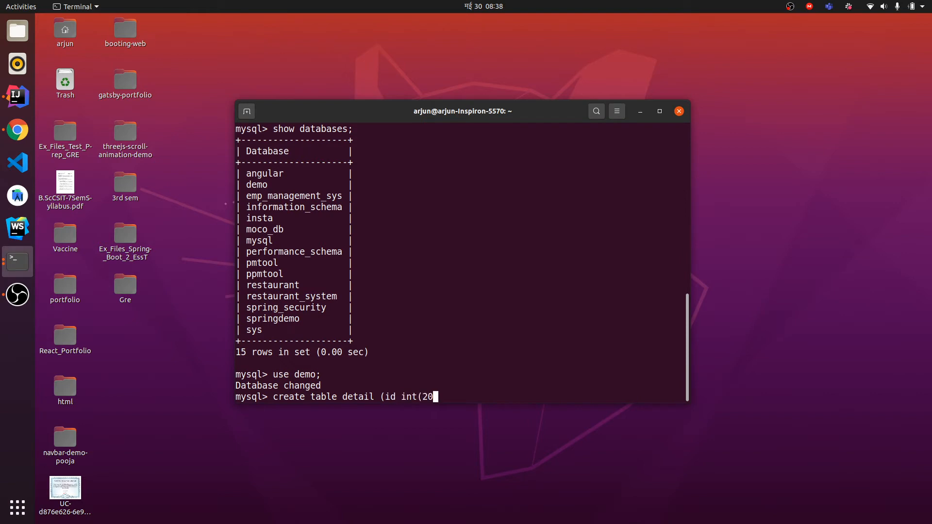
pyautogui.write('),nam')
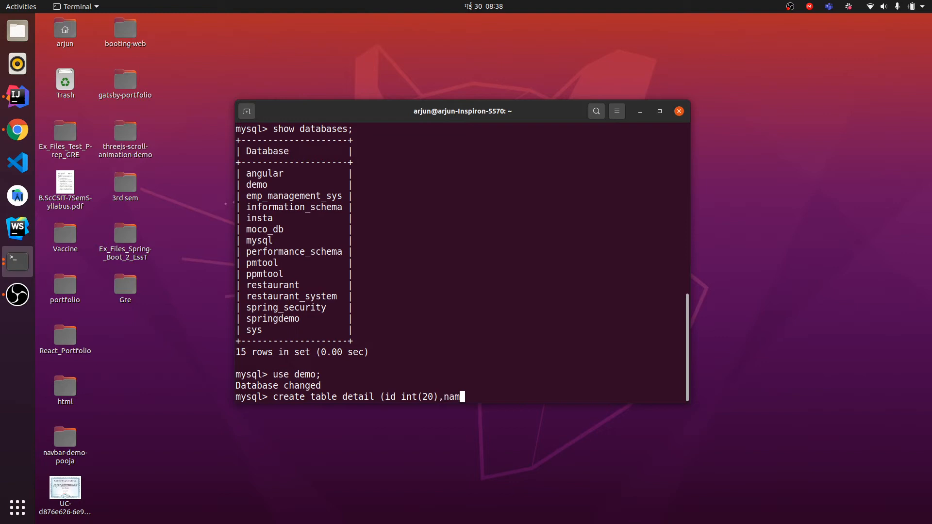
# Step: Complete the detail table with name varchar(15) and address varchar(15) columns and create it
pyautogui.write('v')
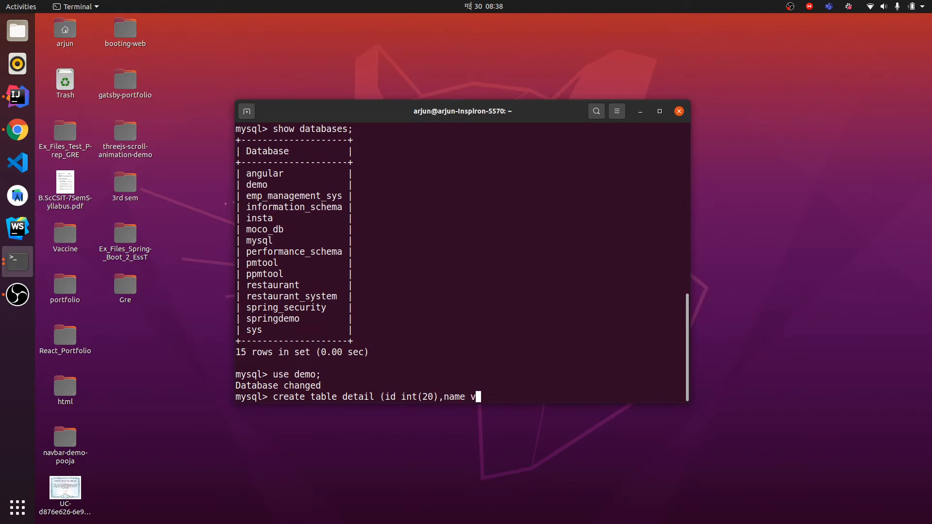
pyautogui.write('archar(')
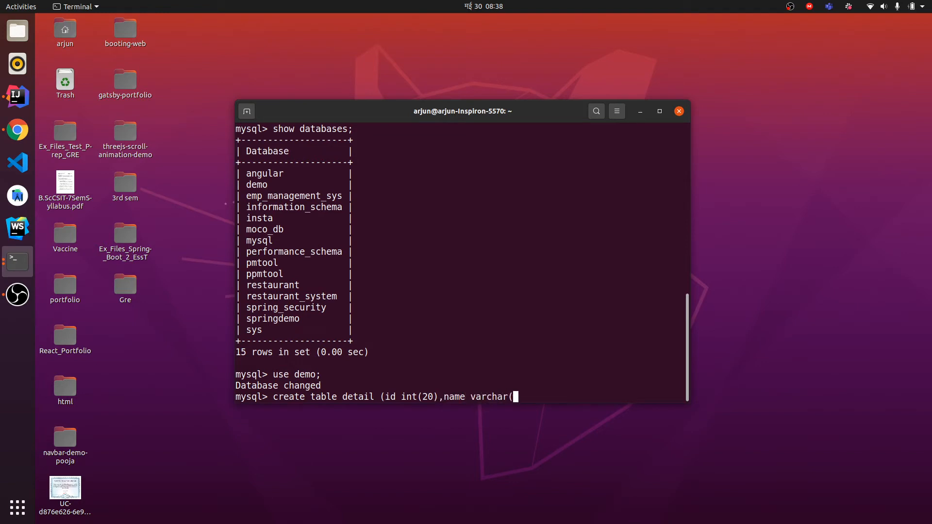
pyautogui.write('15')
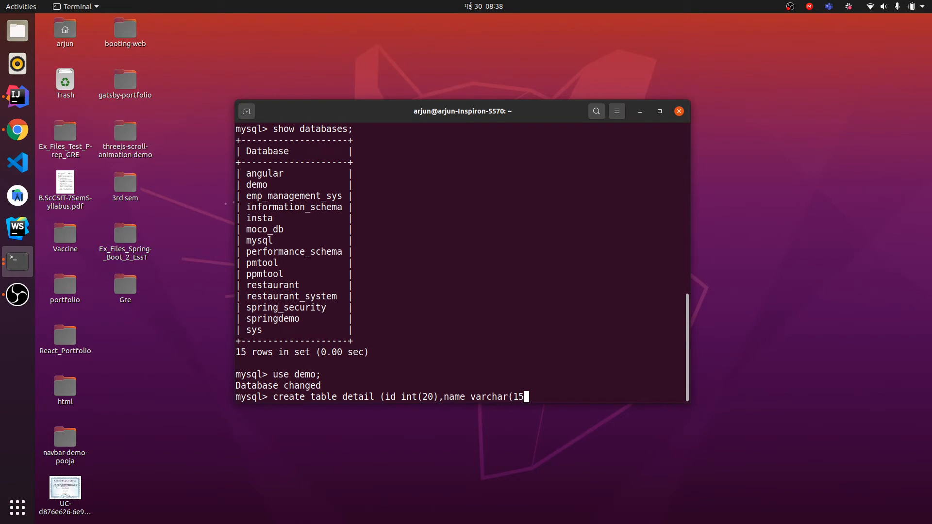
pyautogui.write('),')
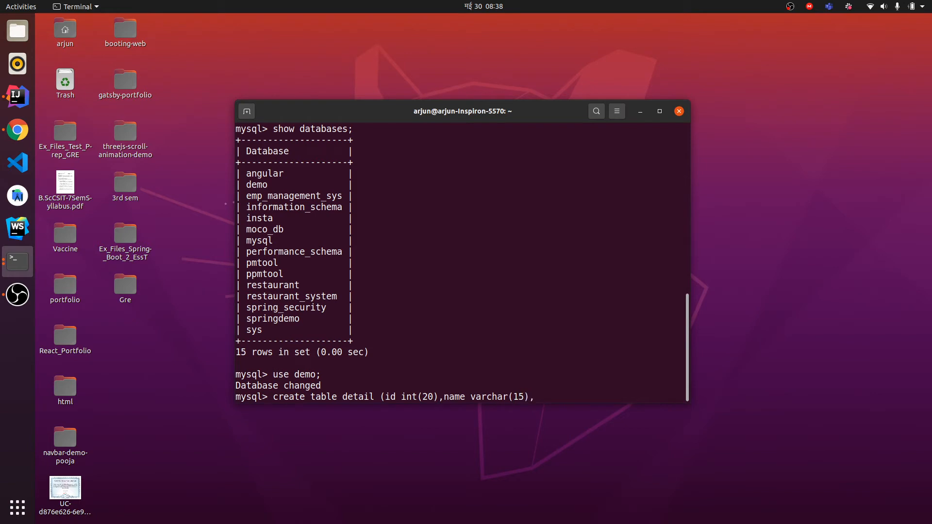
pyautogui.write(',address va')
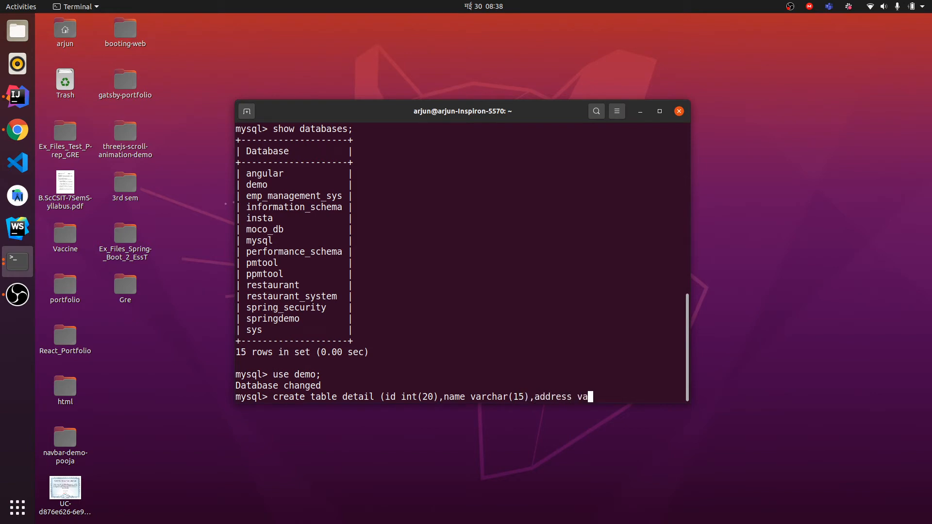
pyautogui.write('rchar91')
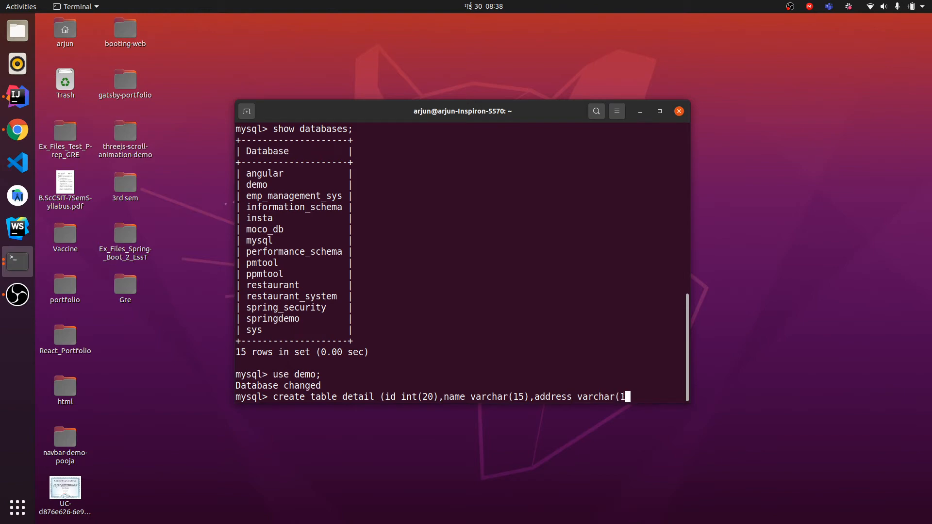
pyautogui.write('5)')
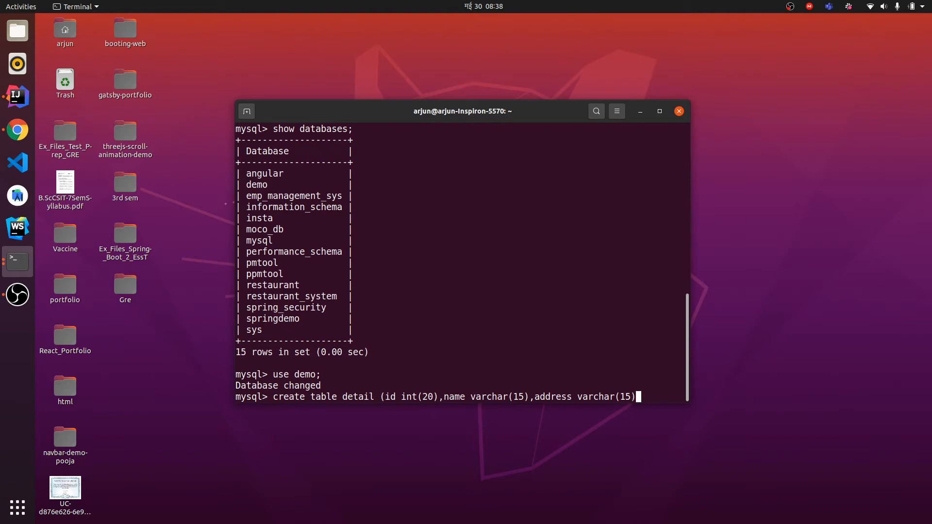
pyautogui.write(');')
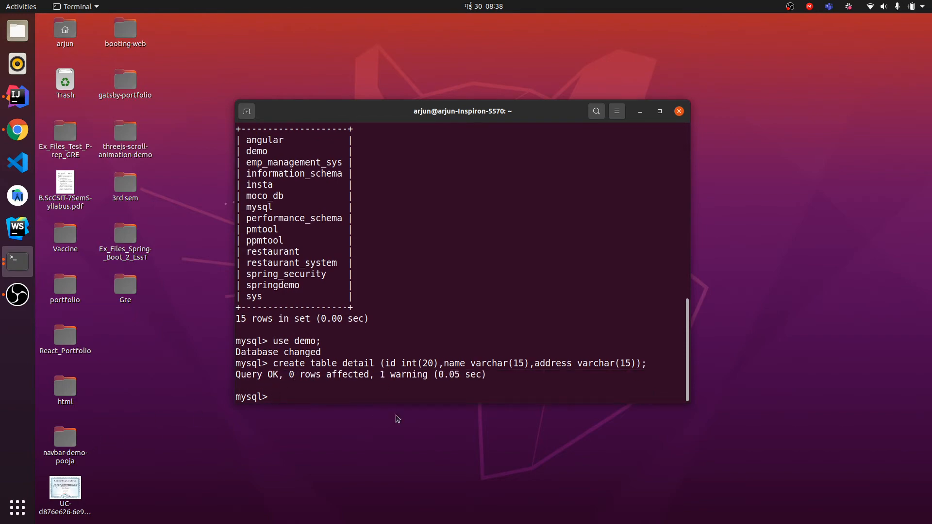
# Step: List the tables in demo, showing detail as the only table
pyautogui.write('show')
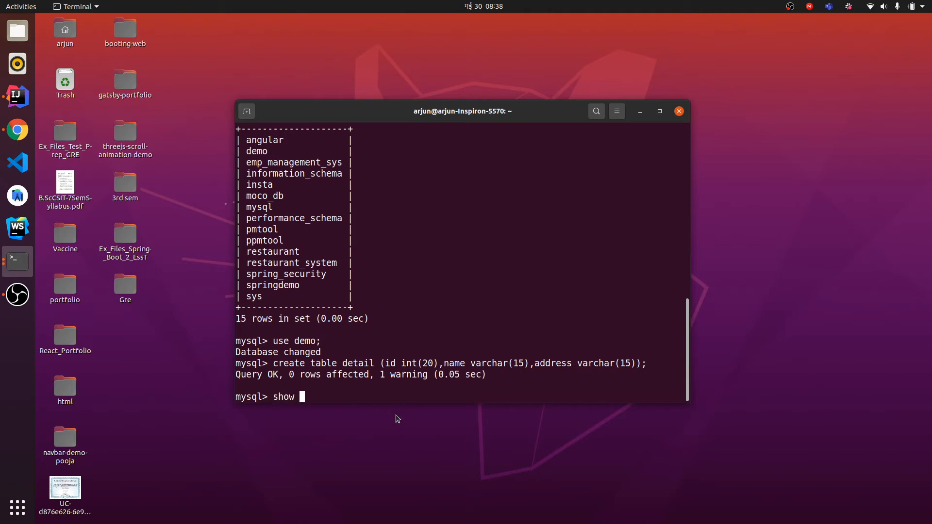
pyautogui.write('tables;')
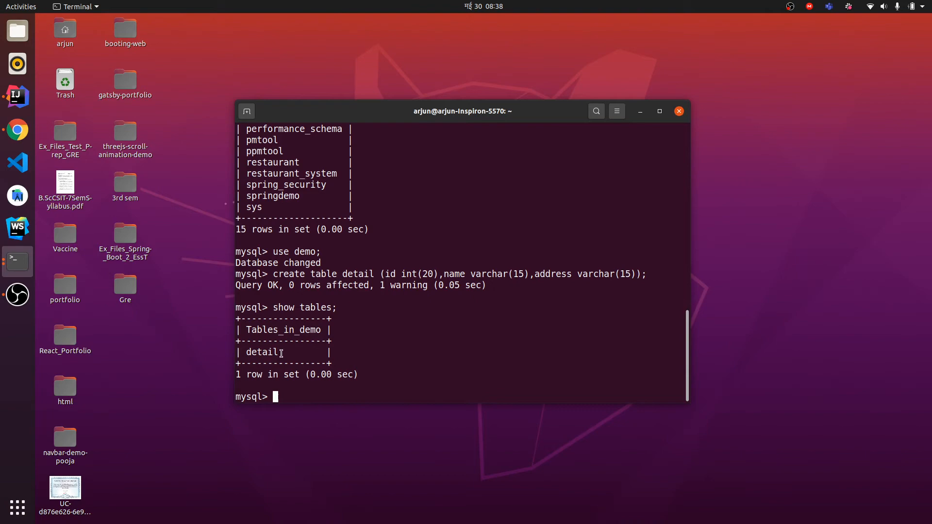
pyautogui.doubleClick(261, 352)
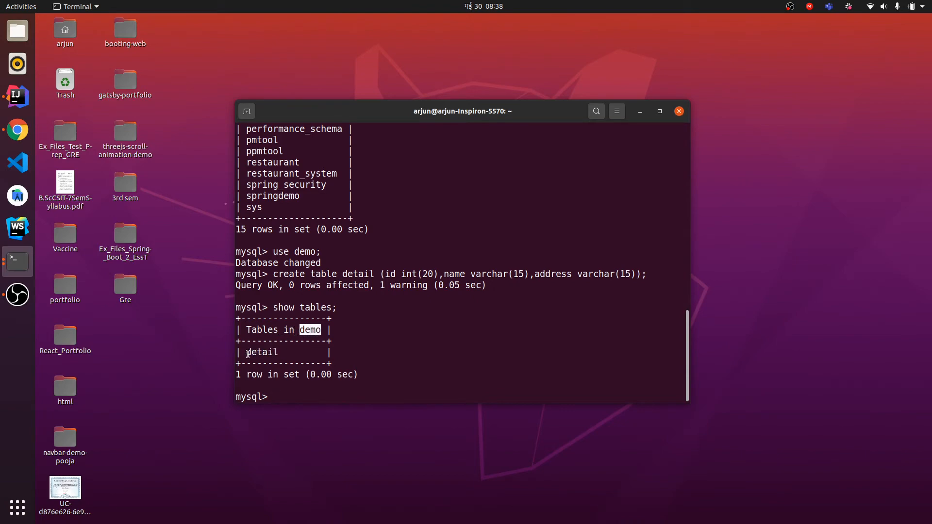
# Step: Describe the detail table, showing id int, name and address varchar(15)
pyautogui.write('desc')
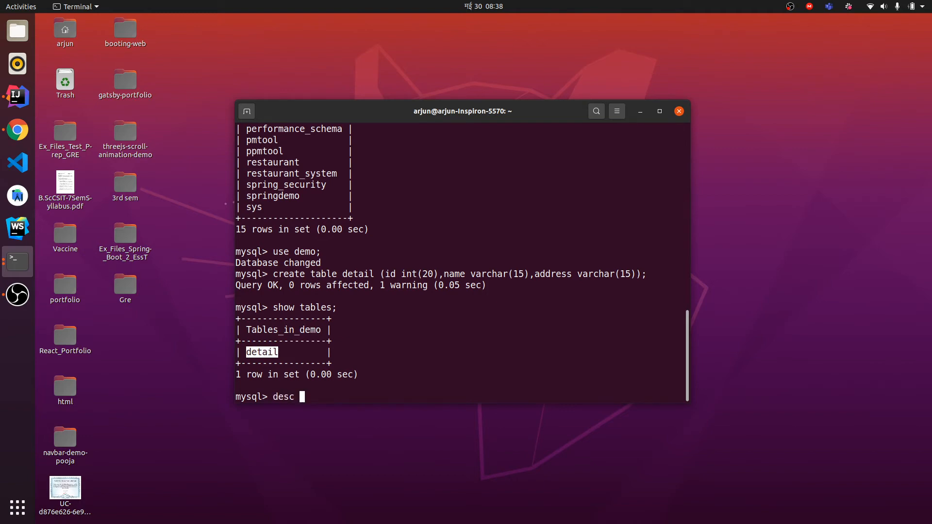
pyautogui.write('de')
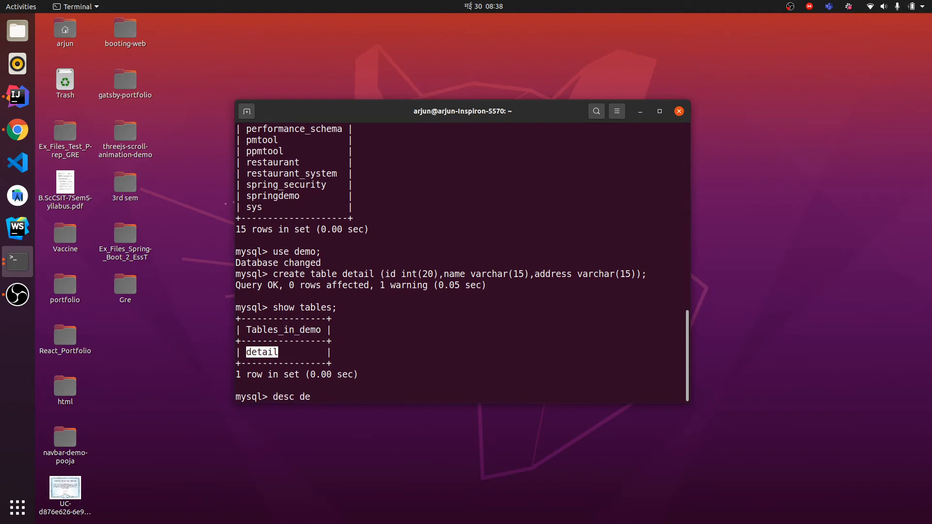
pyautogui.write('tail;')
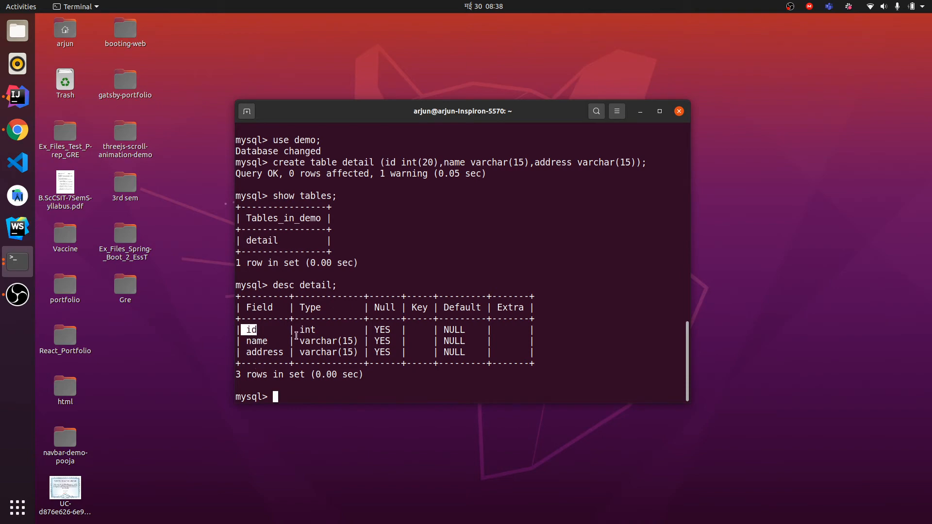
pyautogui.doubleClick(308, 330)
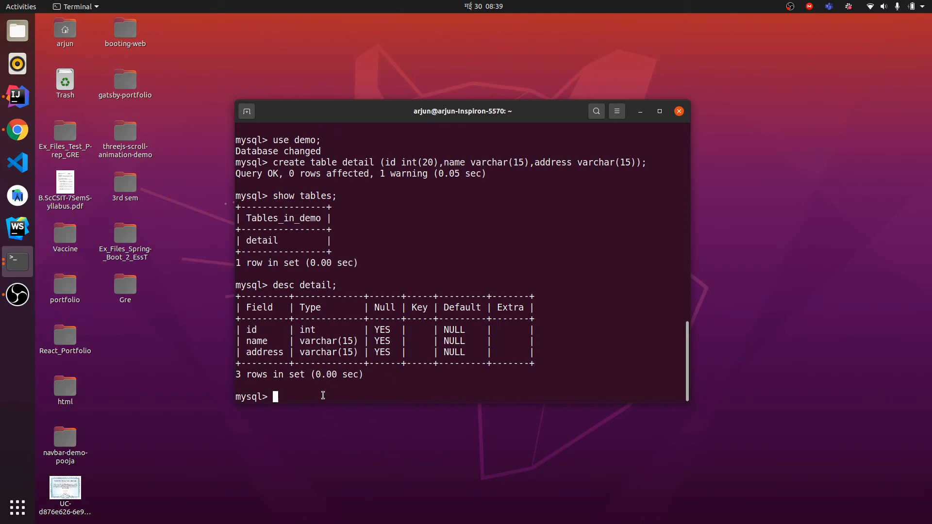
pyautogui.write('inser')
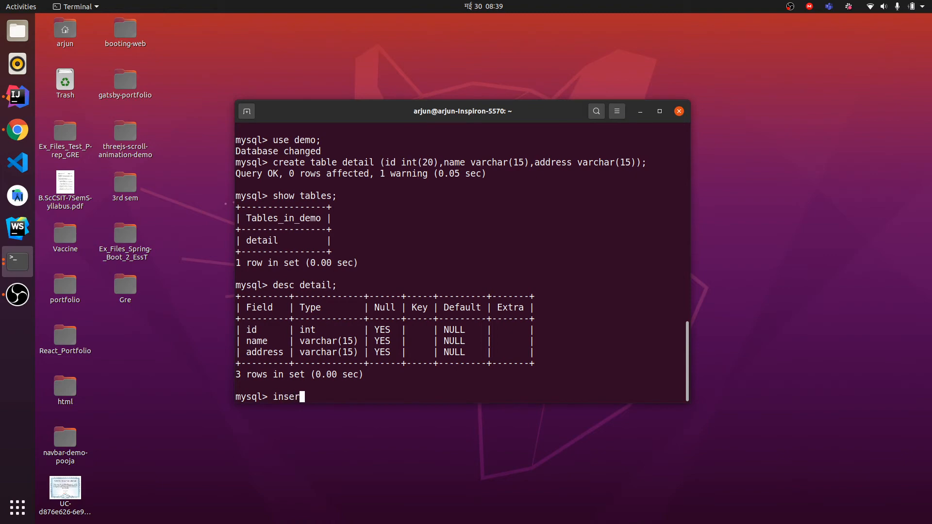
# Step: Insert the first row (1, "Arjun", "Kathmandu") into the detail table
pyautogui.write('t into')
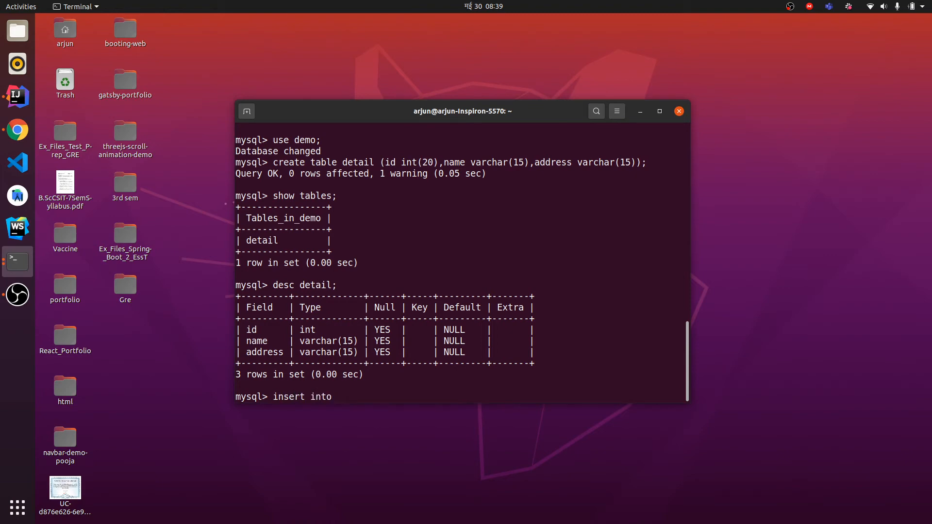
pyautogui.write('d')
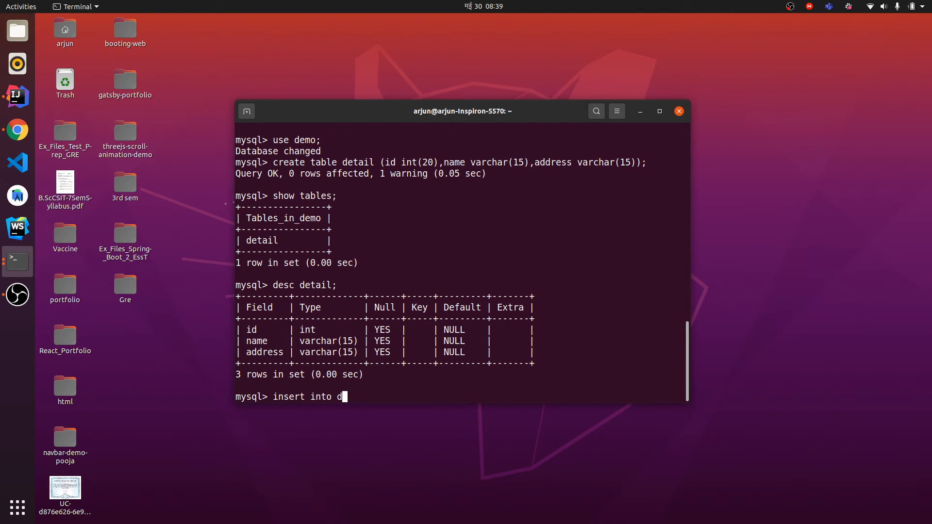
pyautogui.write('etail valu')
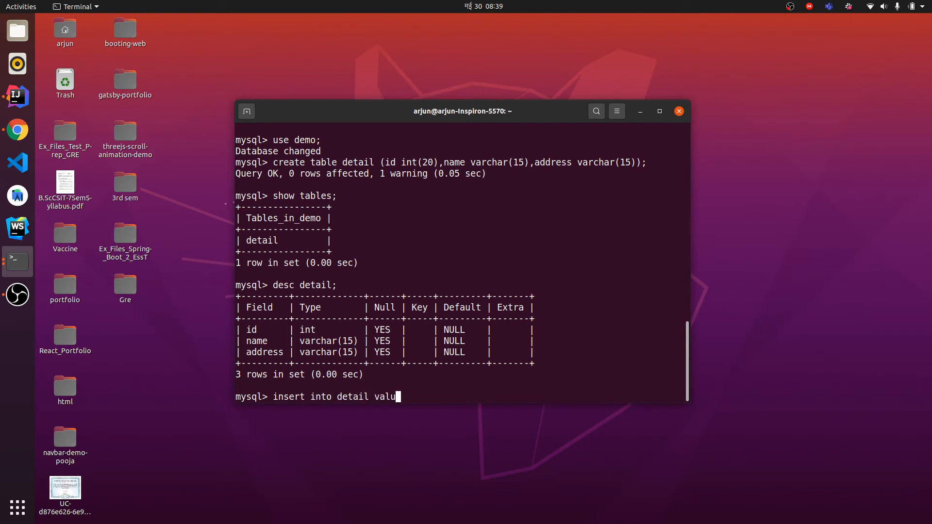
pyautogui.write('es')
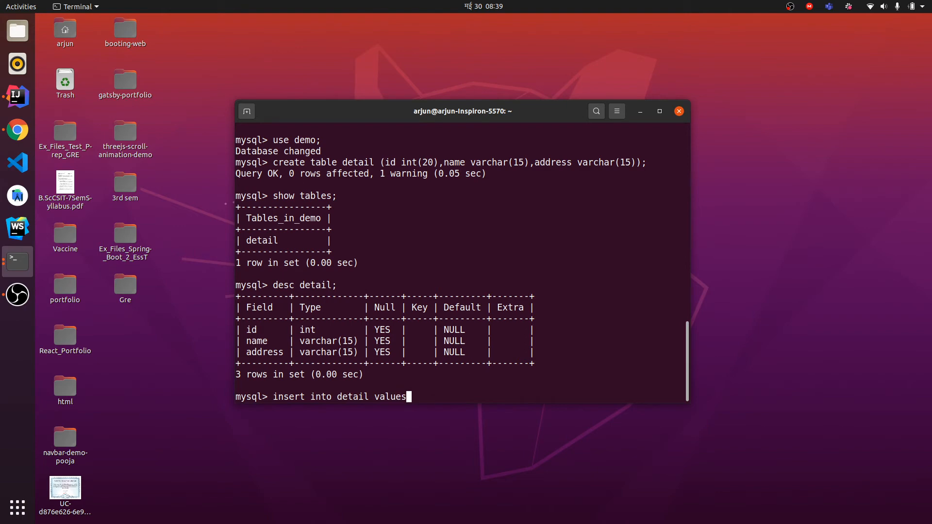
pyautogui.write('(1,')
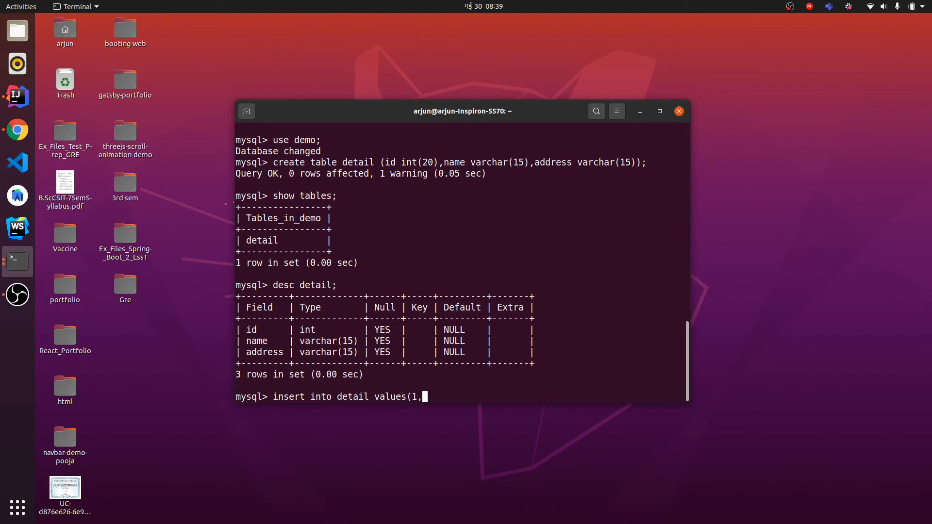
pyautogui.write('"Arj')
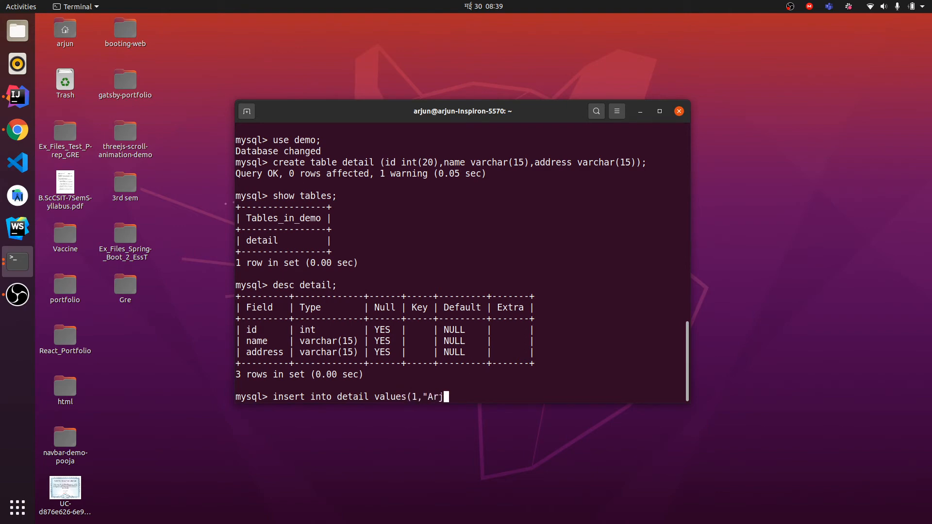
pyautogui.write('un",')
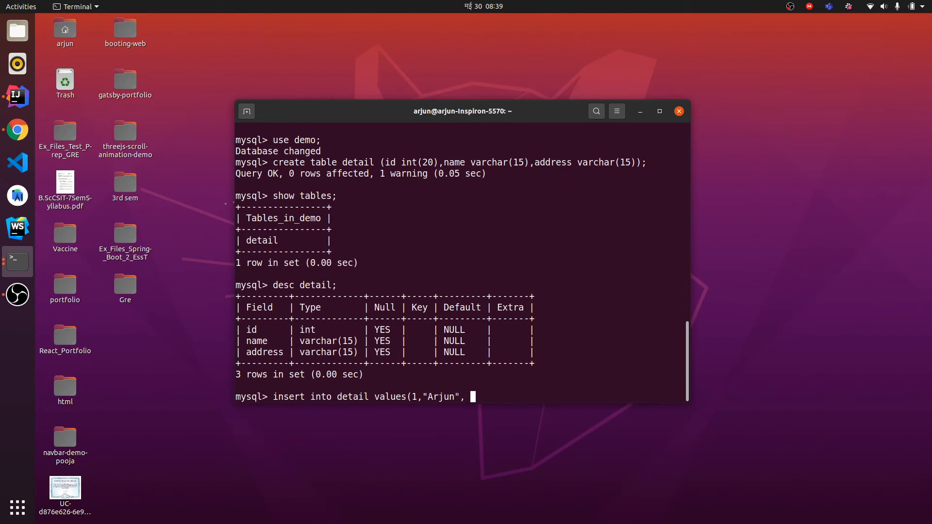
pyautogui.write('"Kathmandu')
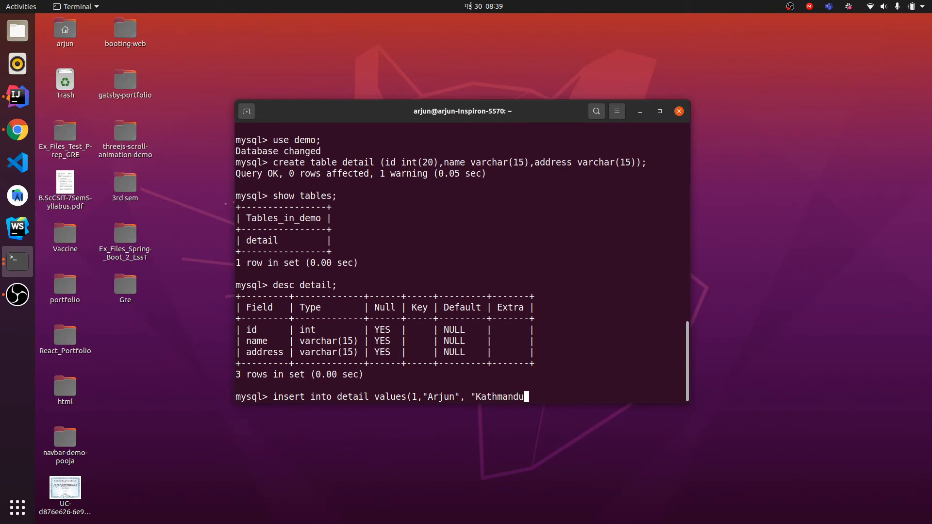
pyautogui.write('");')
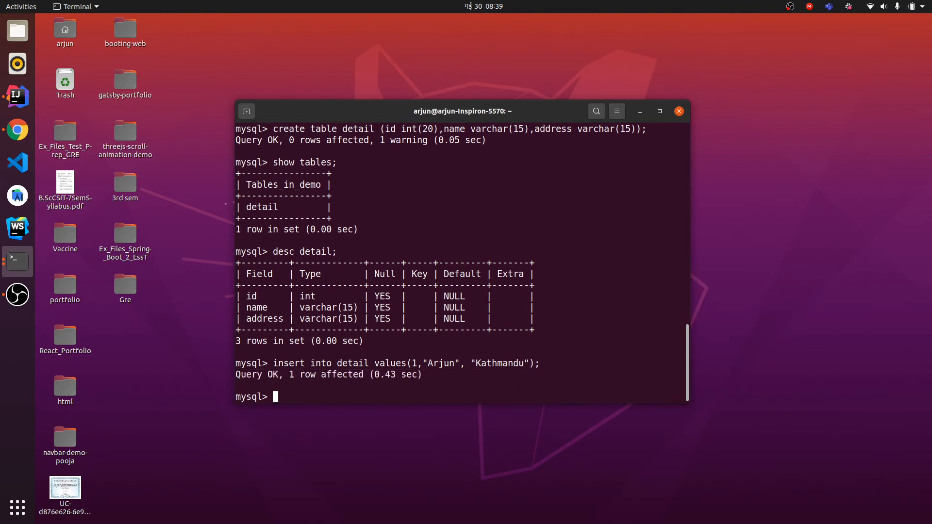
pyautogui.write('sel')
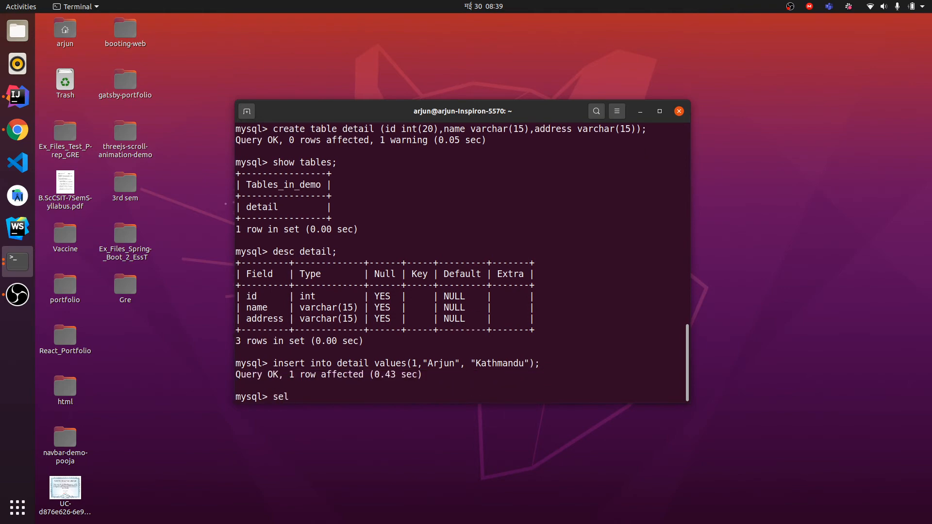
# Step: Query all rows of detail, returning the single row 1, Arjun, Kathmandu
pyautogui.write('ect')
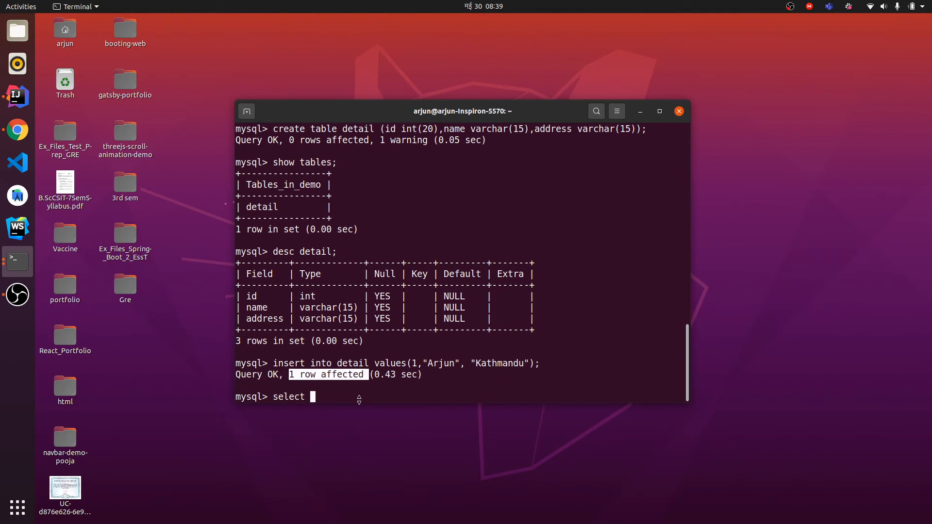
pyautogui.write('*')
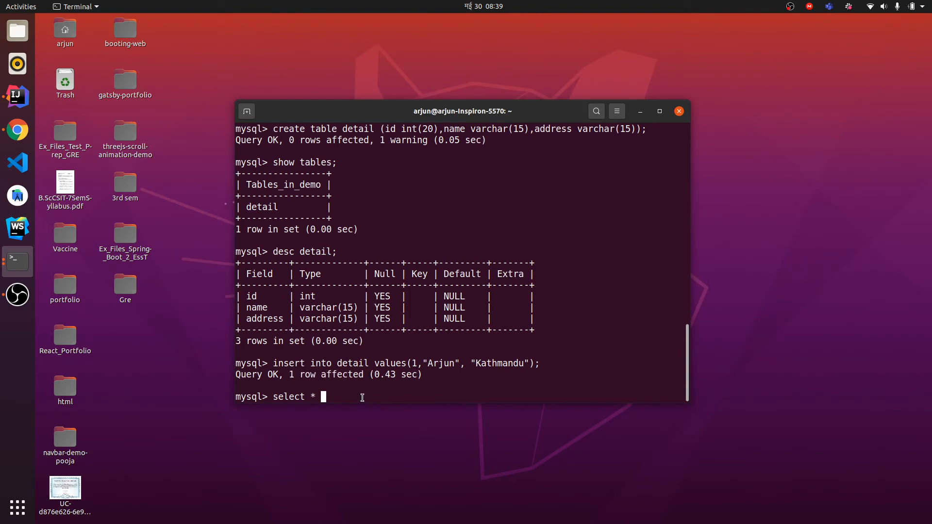
pyautogui.write('from')
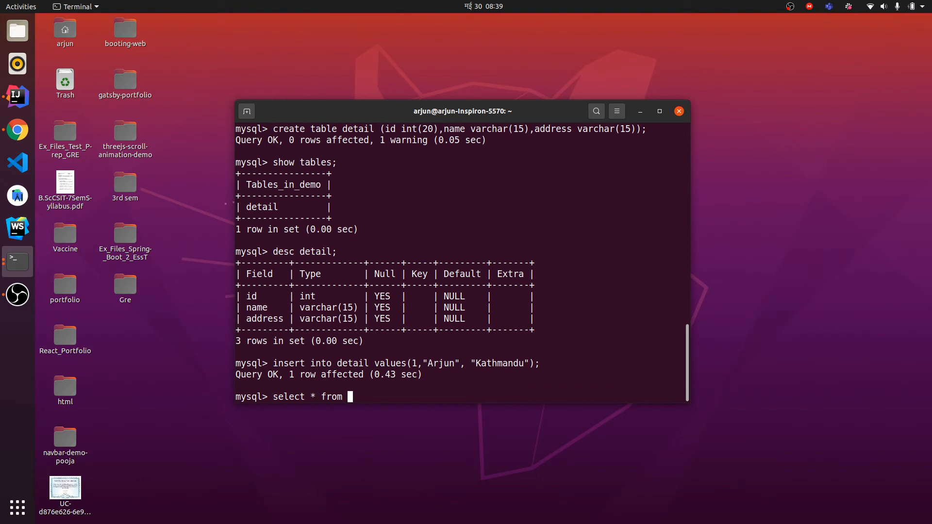
pyautogui.write('detail;')
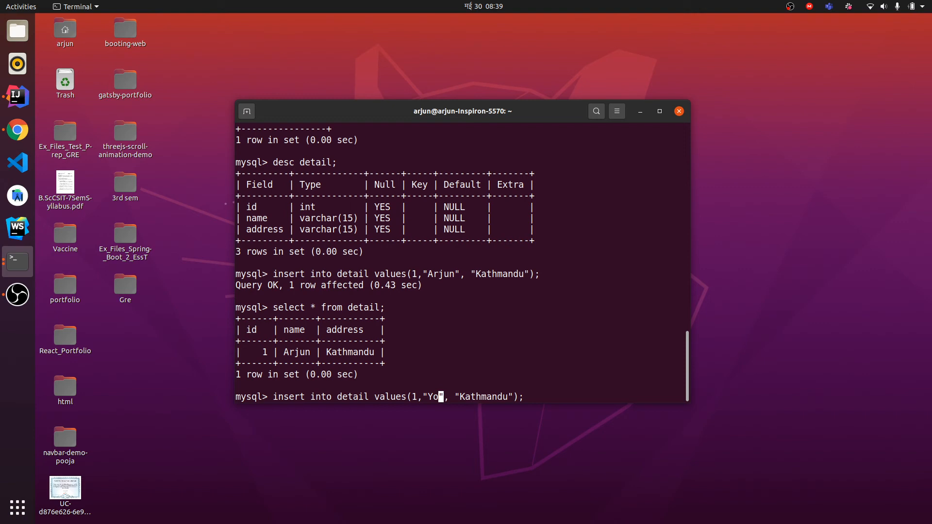
# Step: Insert a second row (1, "Youtube", "USA") and list detail, now showing 2 rows
pyautogui.write('utube')
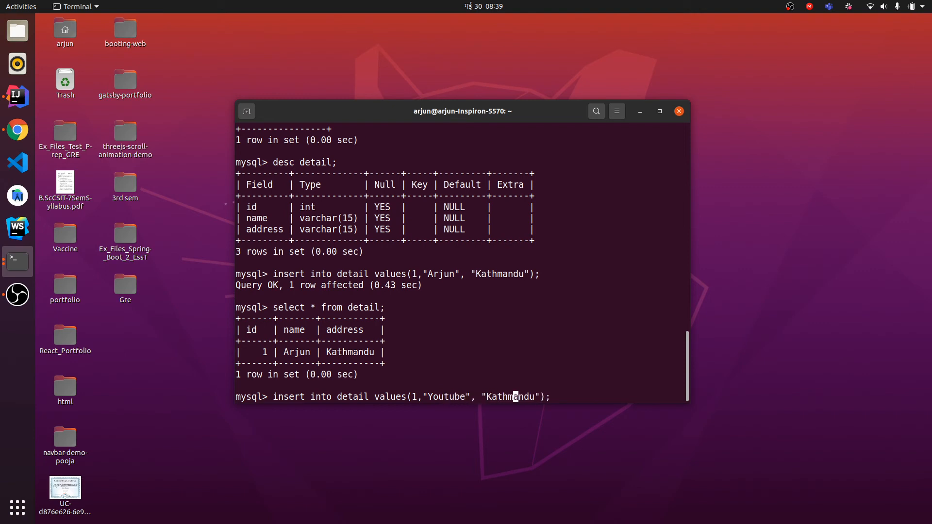
pyautogui.press('BackSpace')
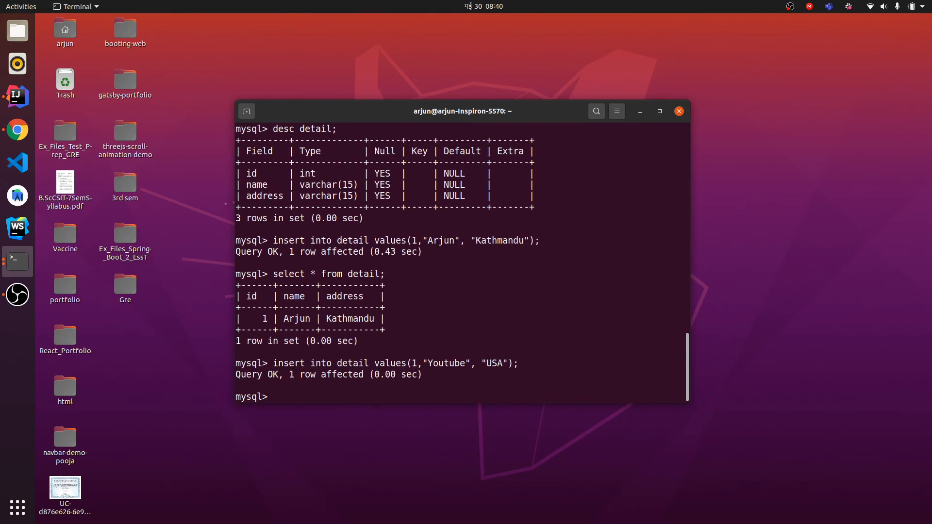
pyautogui.write('select * from')
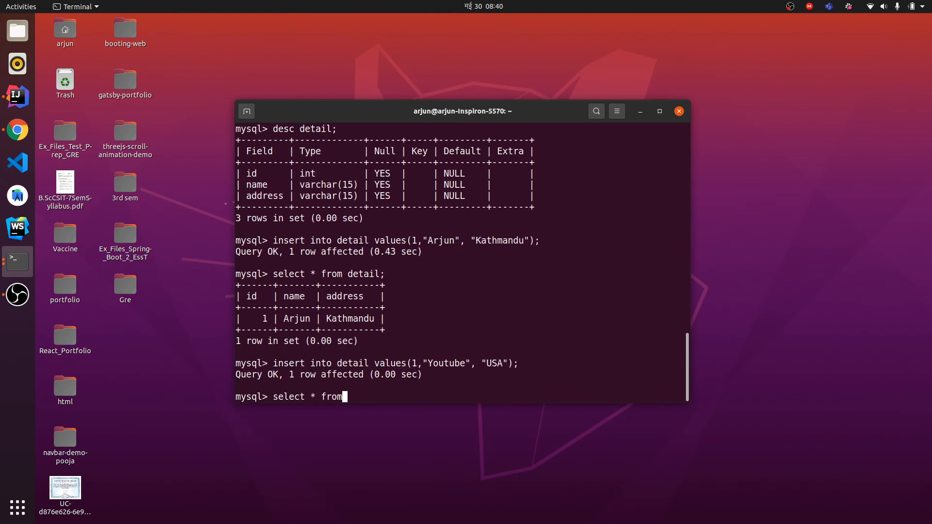
pyautogui.write('details')
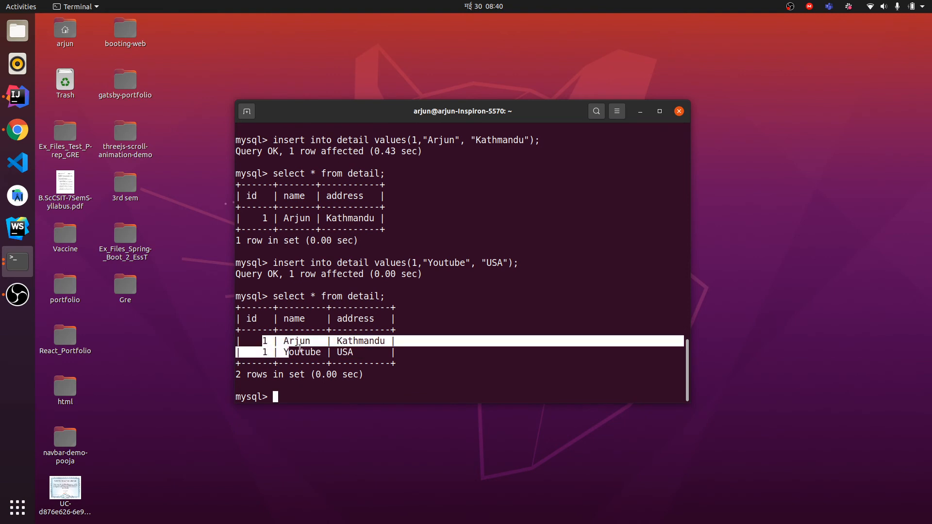
# Step: Insert a third row (2, "Youtube", "USA") and list detail, now showing 3 rows
pyautogui.write('insert into detail values(1,"Youtube", "USA");')
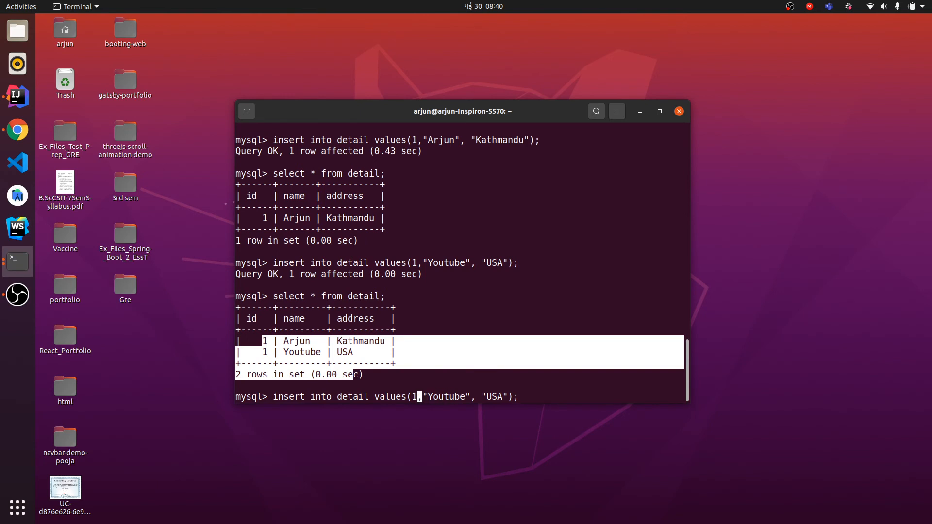
pyautogui.press('Return')
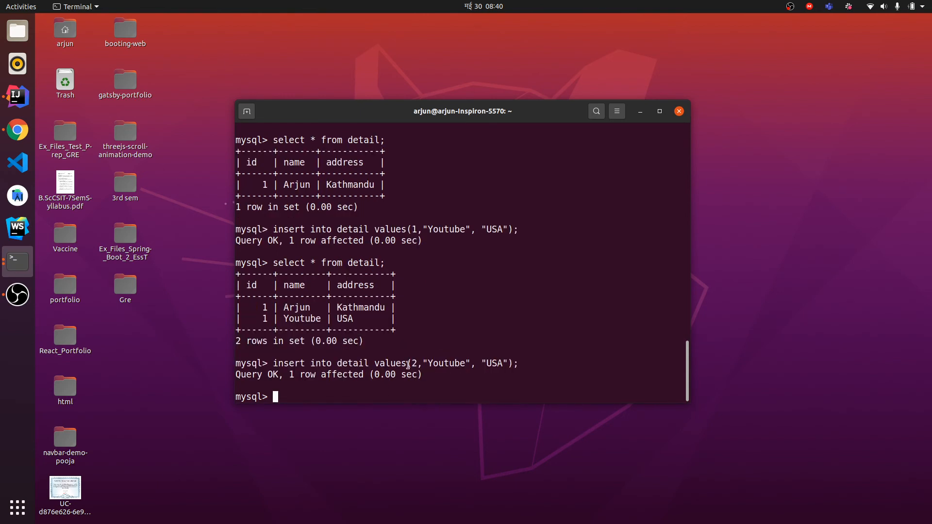
pyautogui.press('Return')
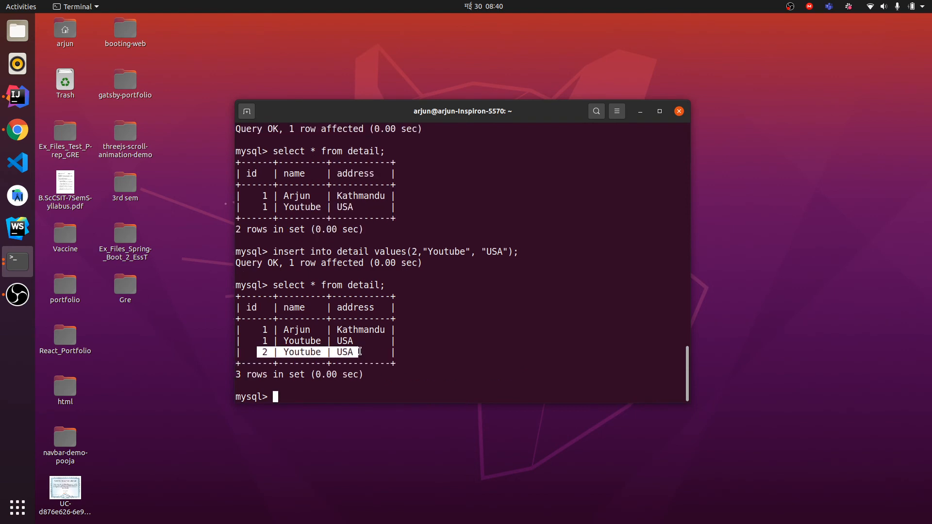
pyautogui.write('s')
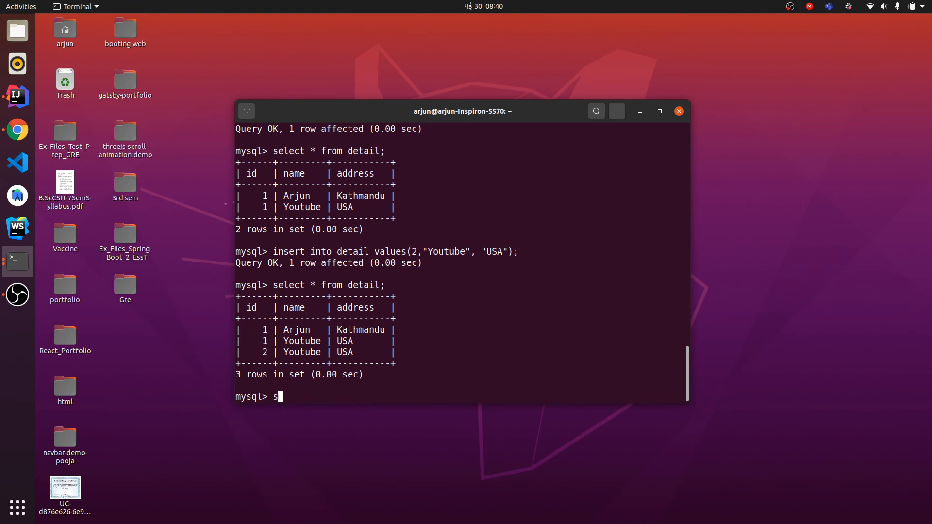
# Step: Filter detail where id=2, returning only the row 2, Youtube, USA
pyautogui.write('el')
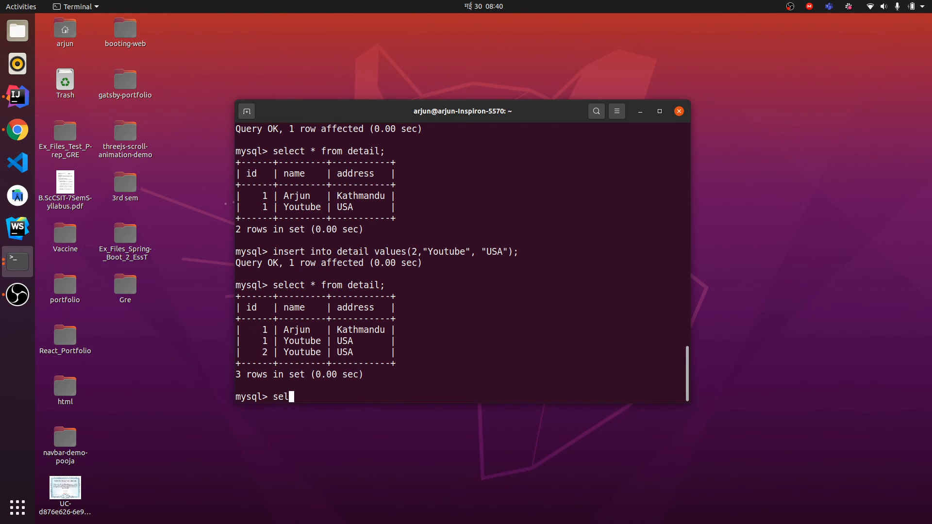
pyautogui.write('ect * from')
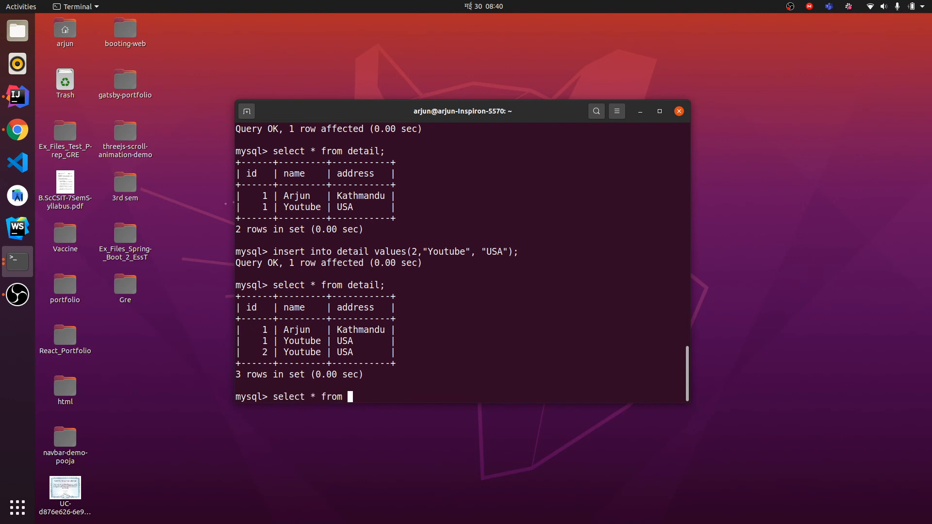
pyautogui.write('details')
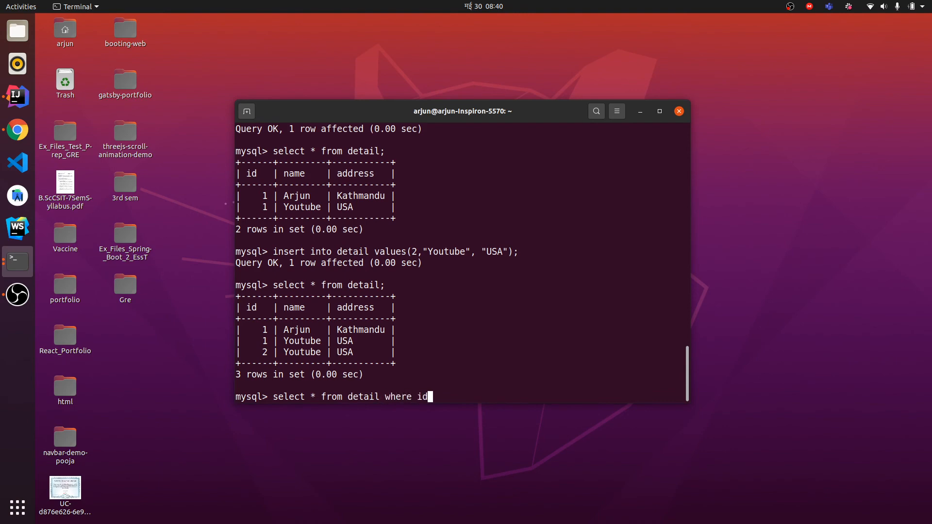
pyautogui.write('=2;')
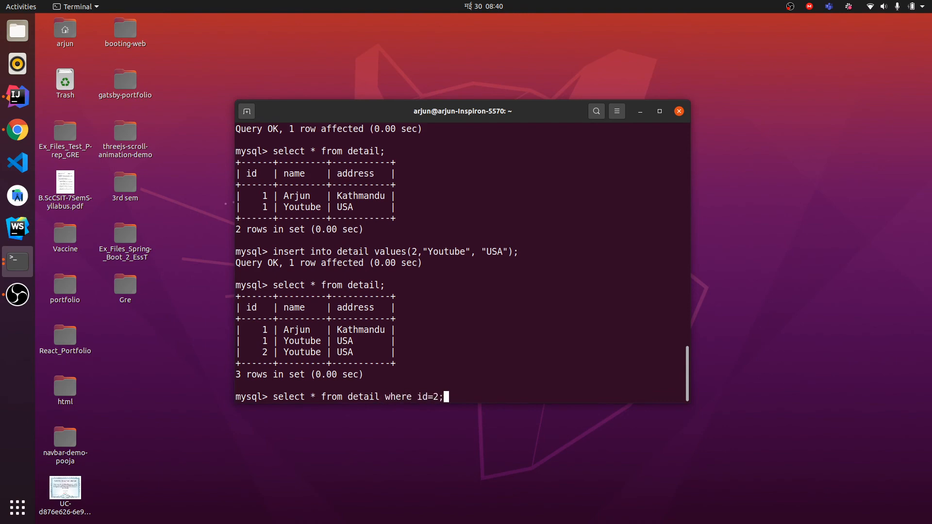
pyautogui.press('Return')
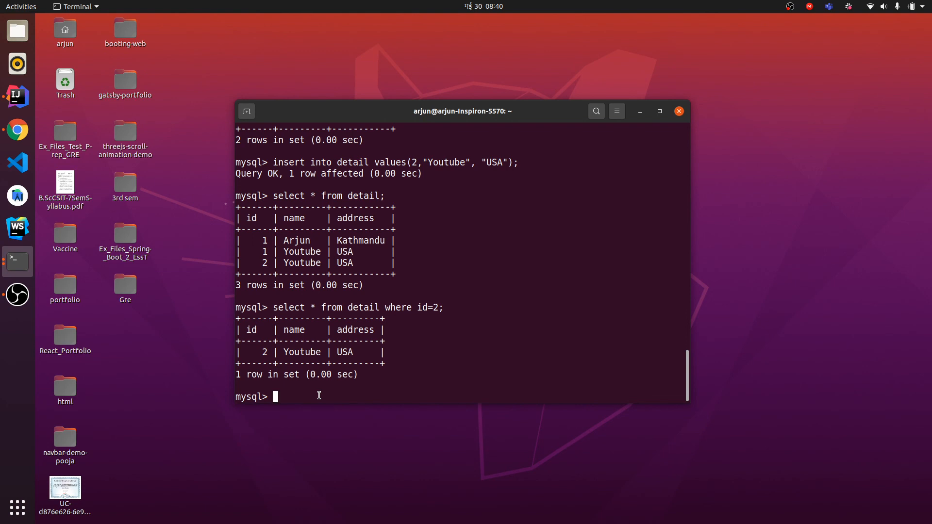
pyautogui.write('select')
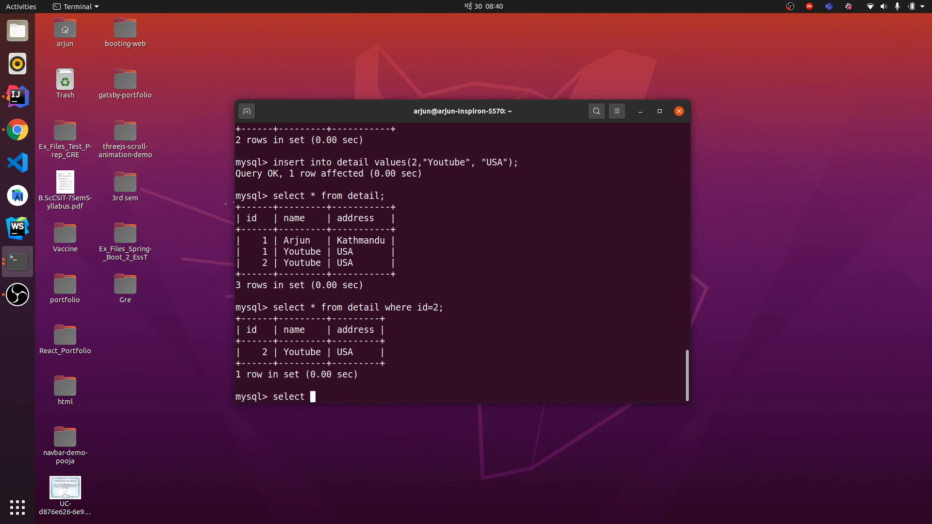
# Step: Run a filter on name=Arjun without quotes, which fails with an unknown column error
pyautogui.write('* fro')
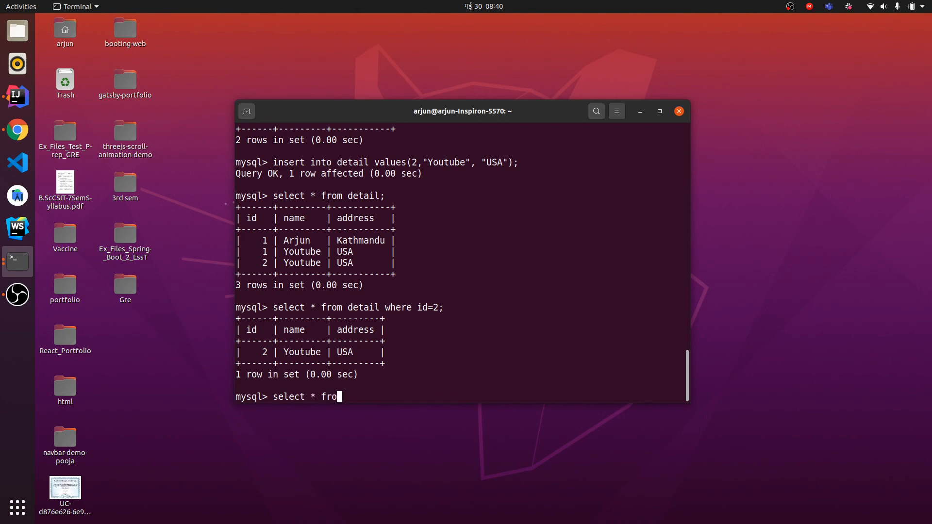
pyautogui.write('m detail')
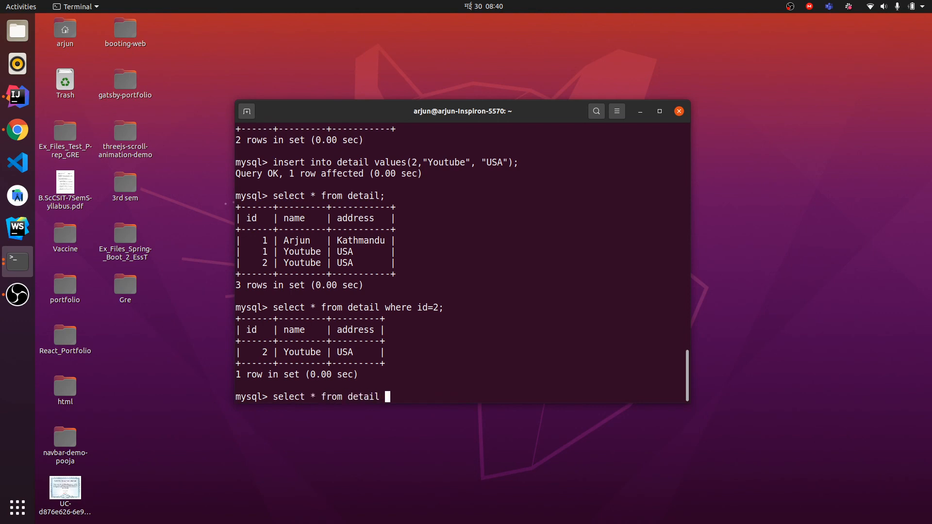
pyautogui.write('where')
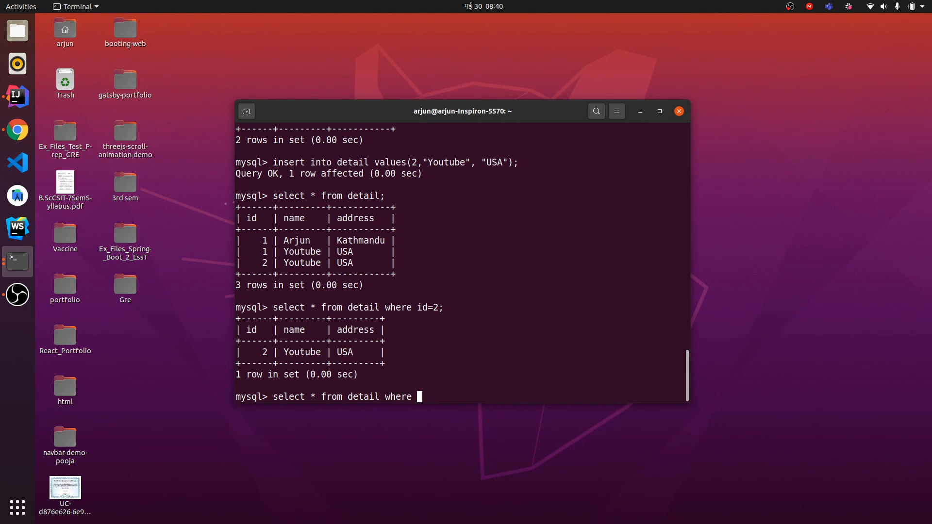
pyautogui.write('name=')
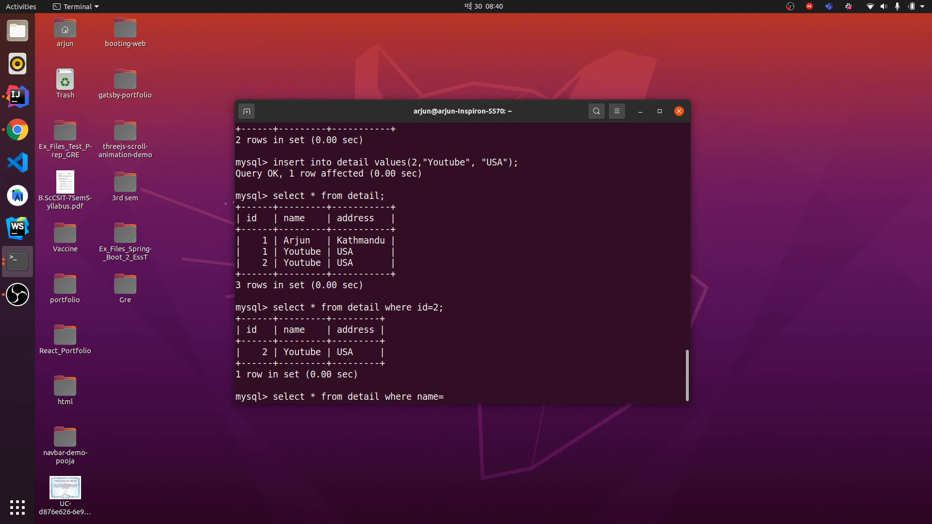
pyautogui.write('Arjun;')
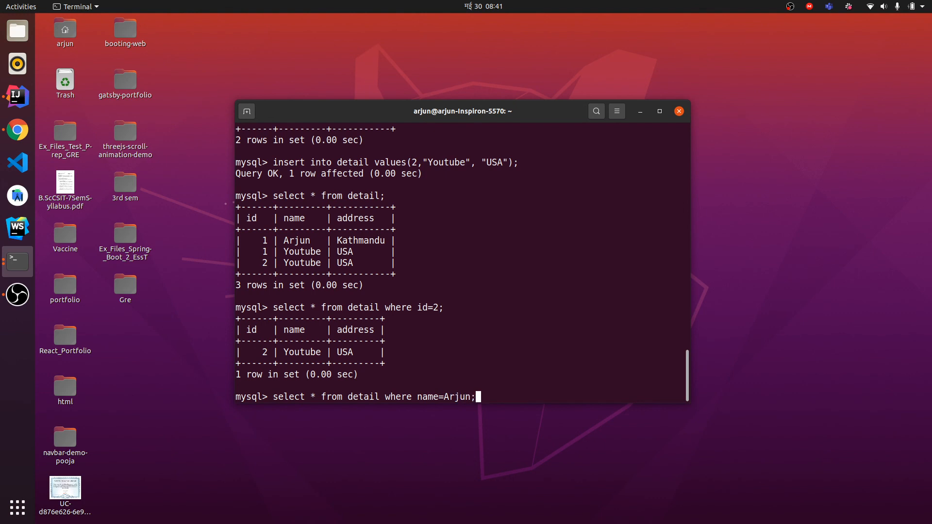
pyautogui.press('Return')
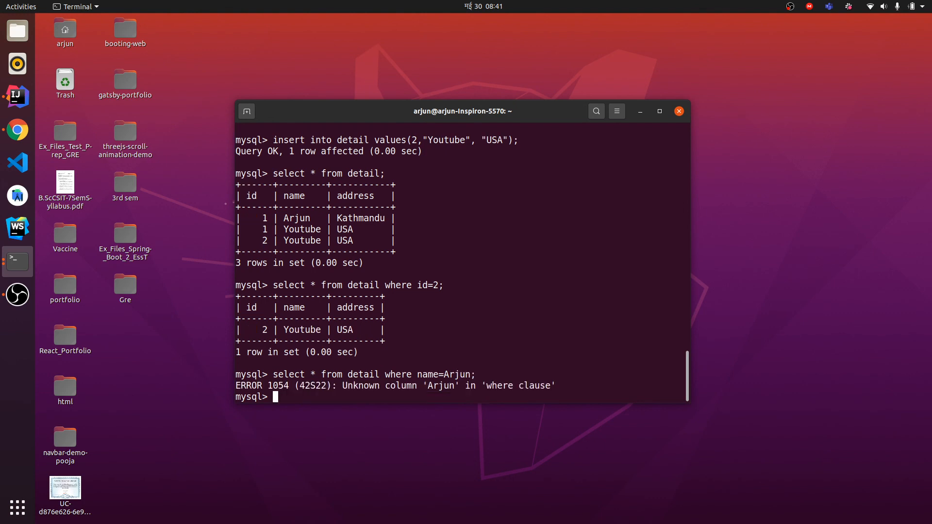
# Step: Recall the query and add double quotes around Arjun in the where clause
pyautogui.write('select * from detail where name=Arjun;')
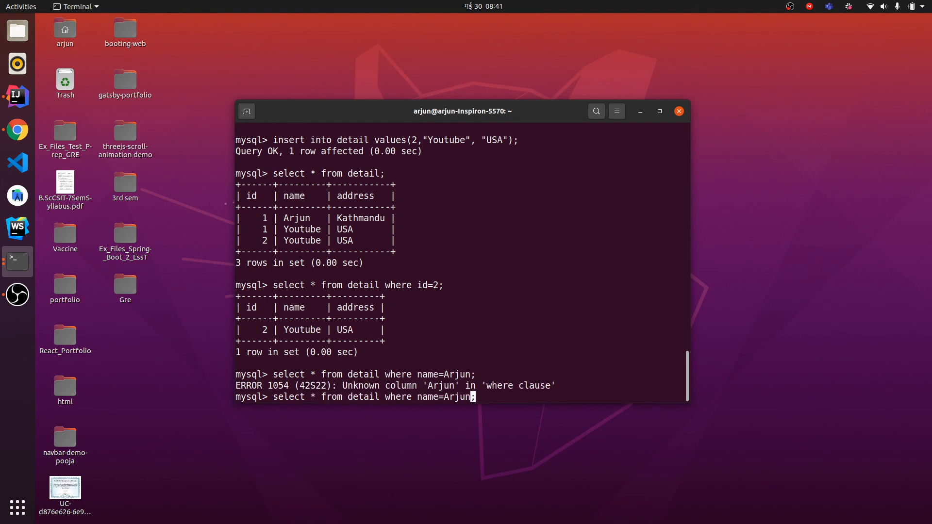
pyautogui.write('";')
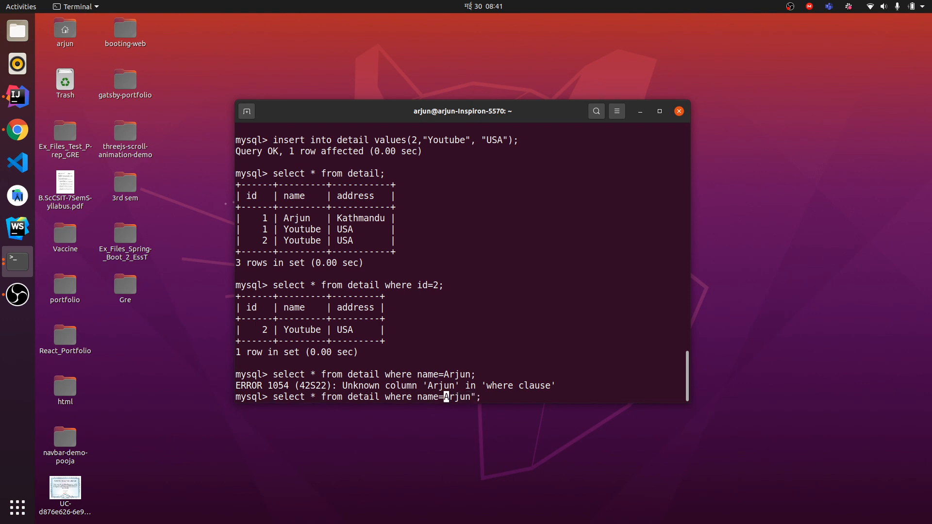